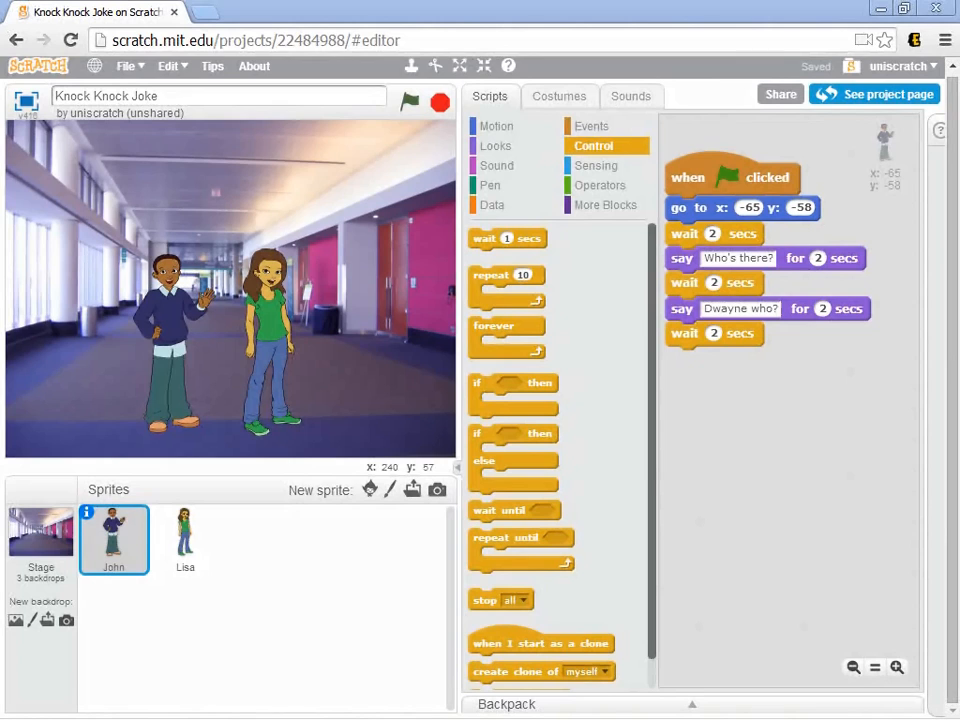
pyautogui.moveTo(275, 255)
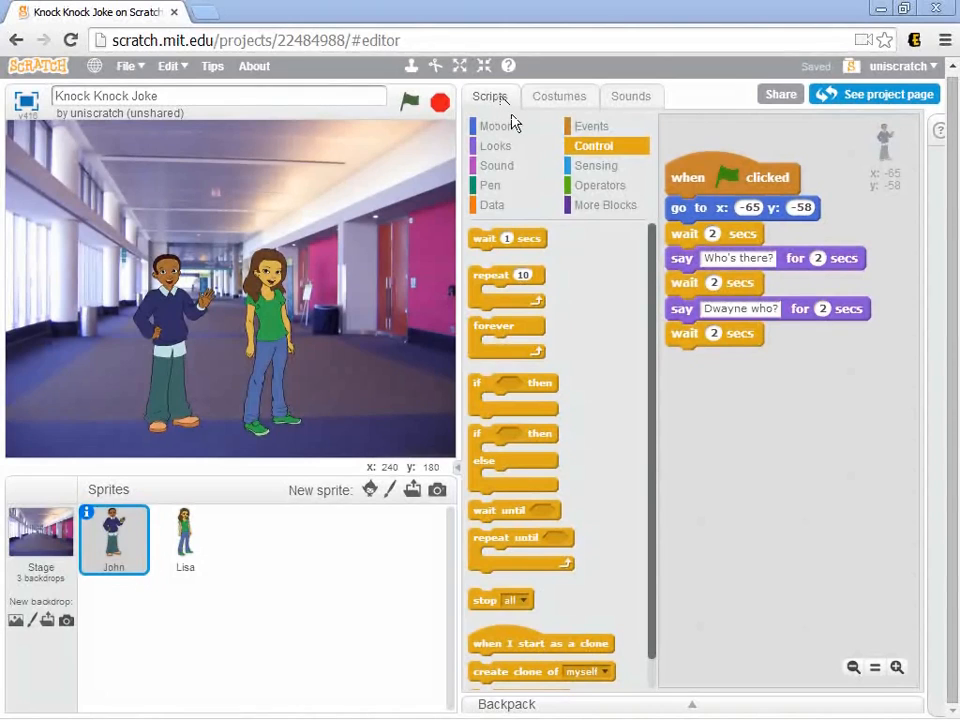
# Check John's costumes, then his sounds, and select his only sound, pop.
pyautogui.click(558, 95)
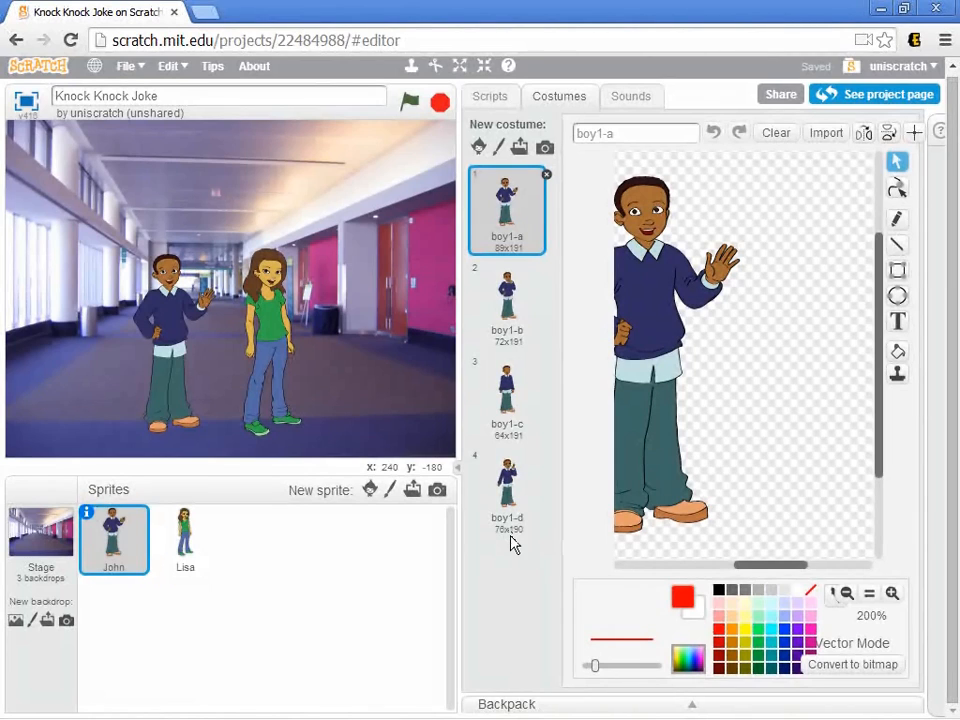
pyautogui.click(631, 96)
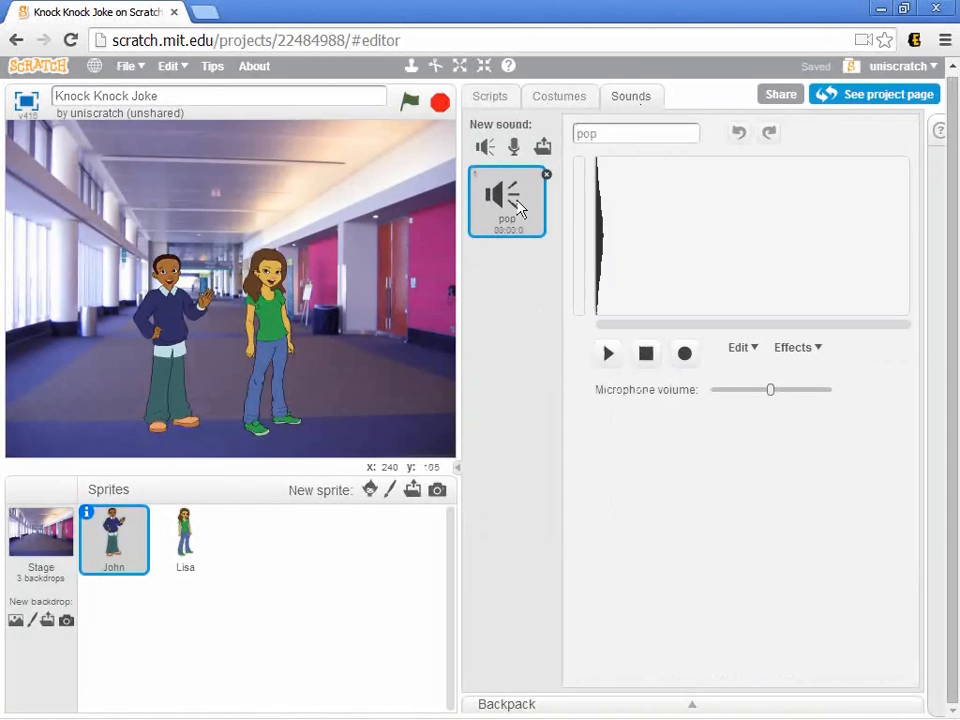
pyautogui.click(607, 353)
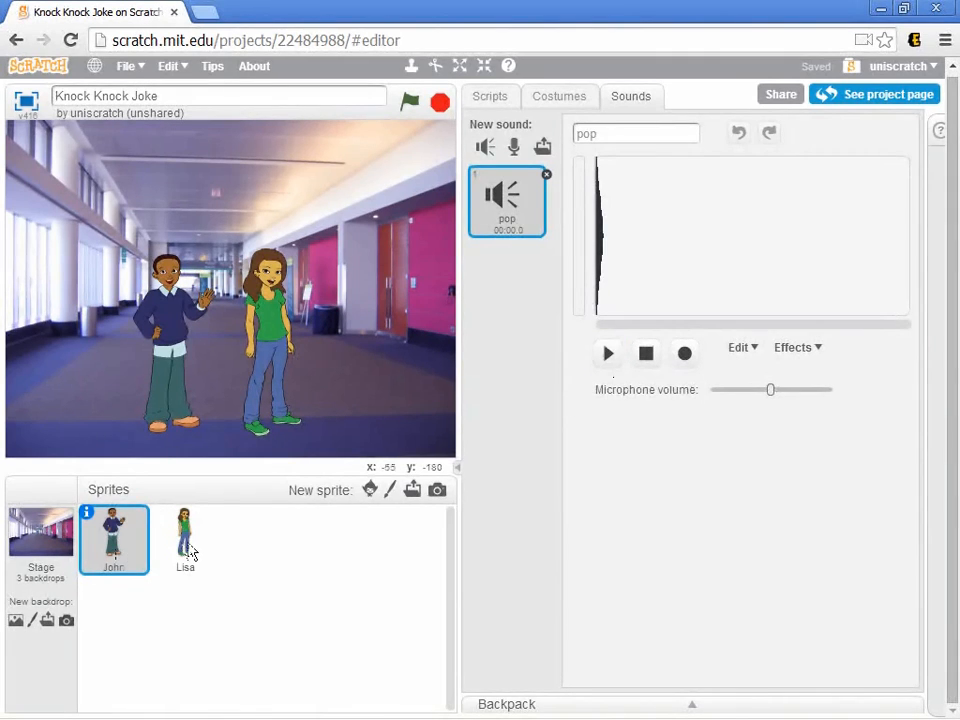
# Select Lisa, review her knock-knock joke script, then view her four girl costumes.
pyautogui.click(185, 540)
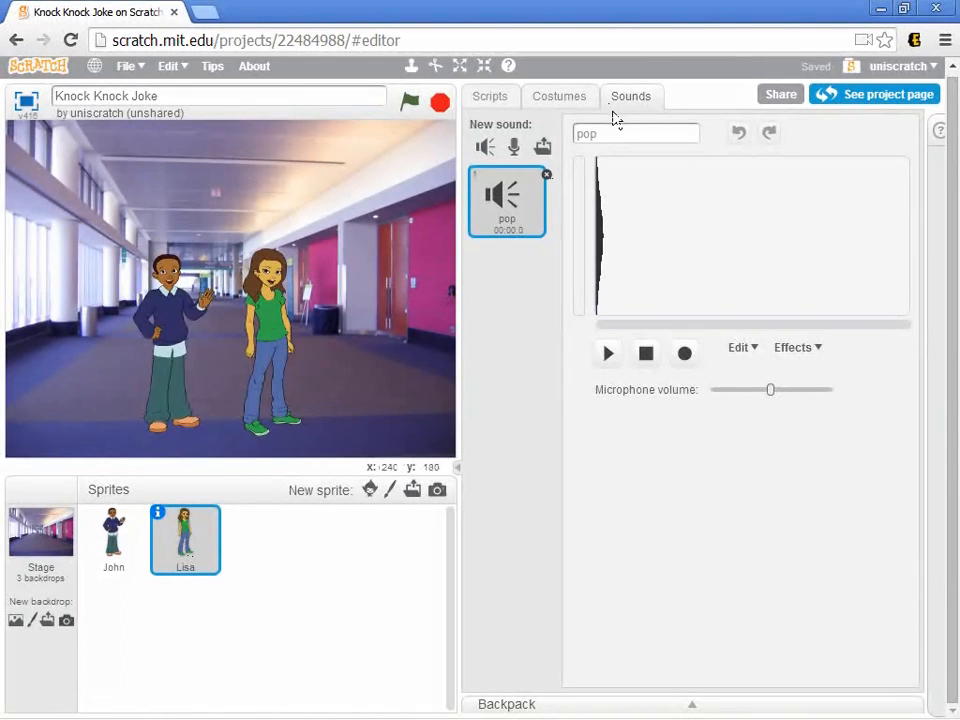
pyautogui.moveTo(518, 110)
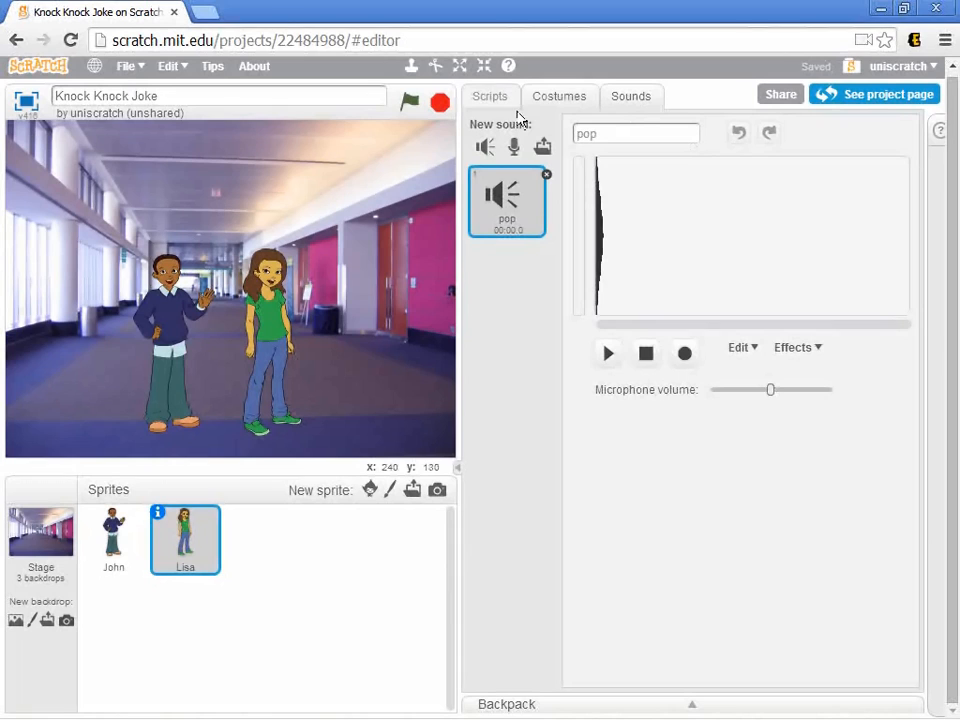
pyautogui.click(490, 96)
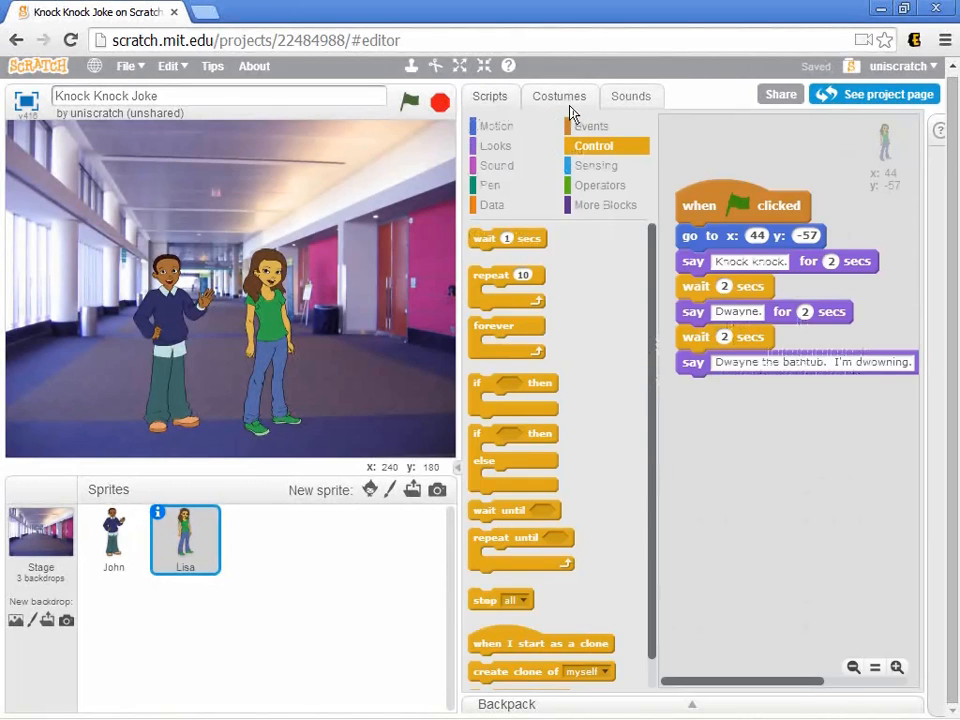
pyautogui.click(559, 96)
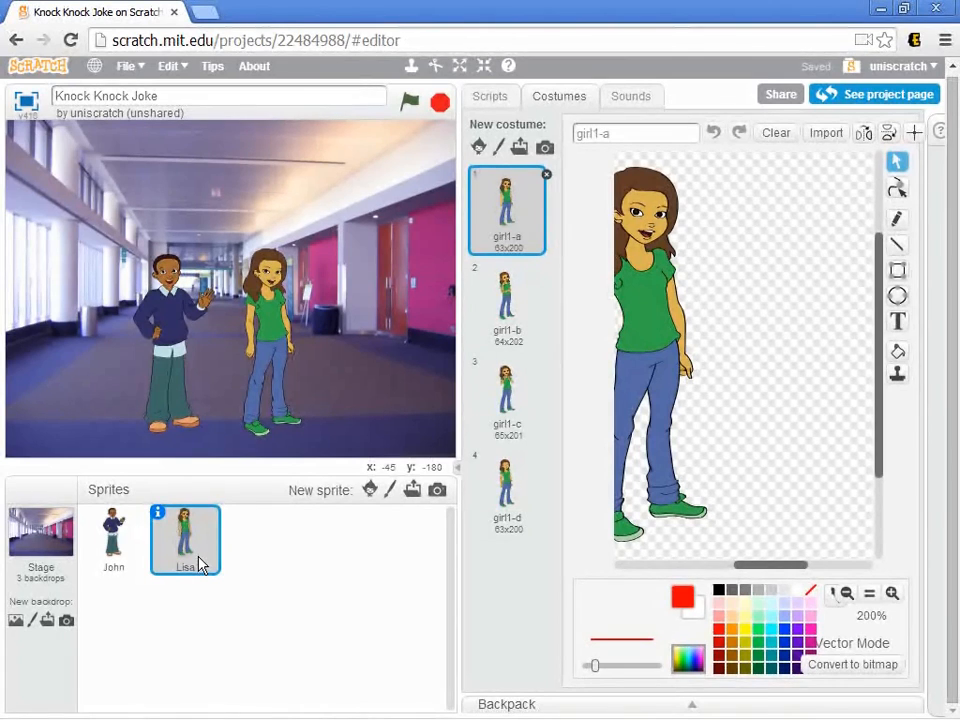
pyautogui.moveTo(108, 423)
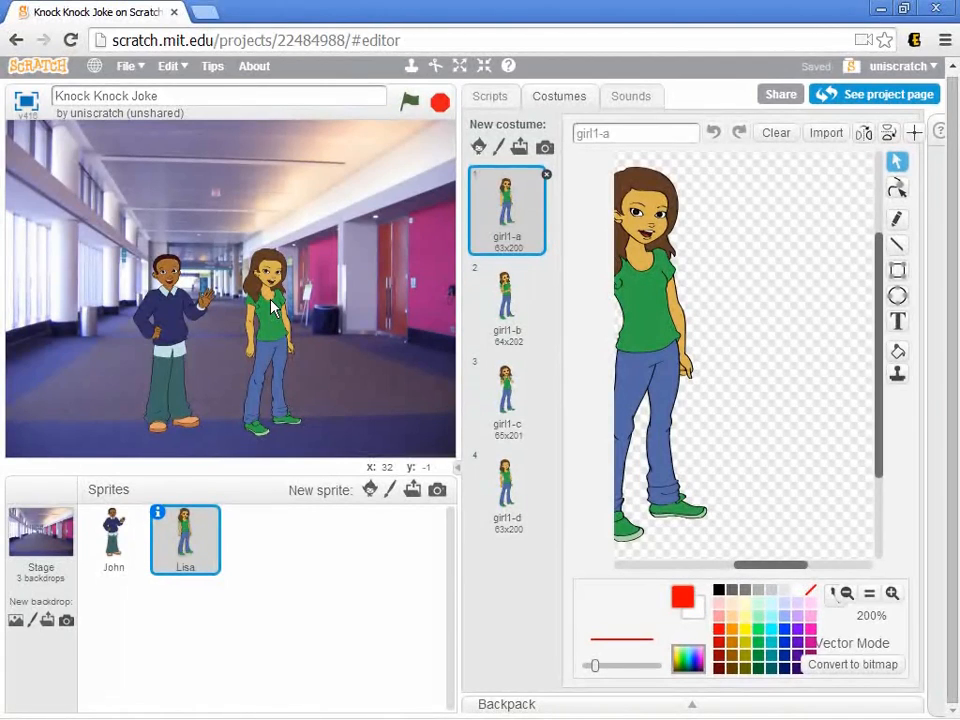
pyautogui.moveTo(95, 662)
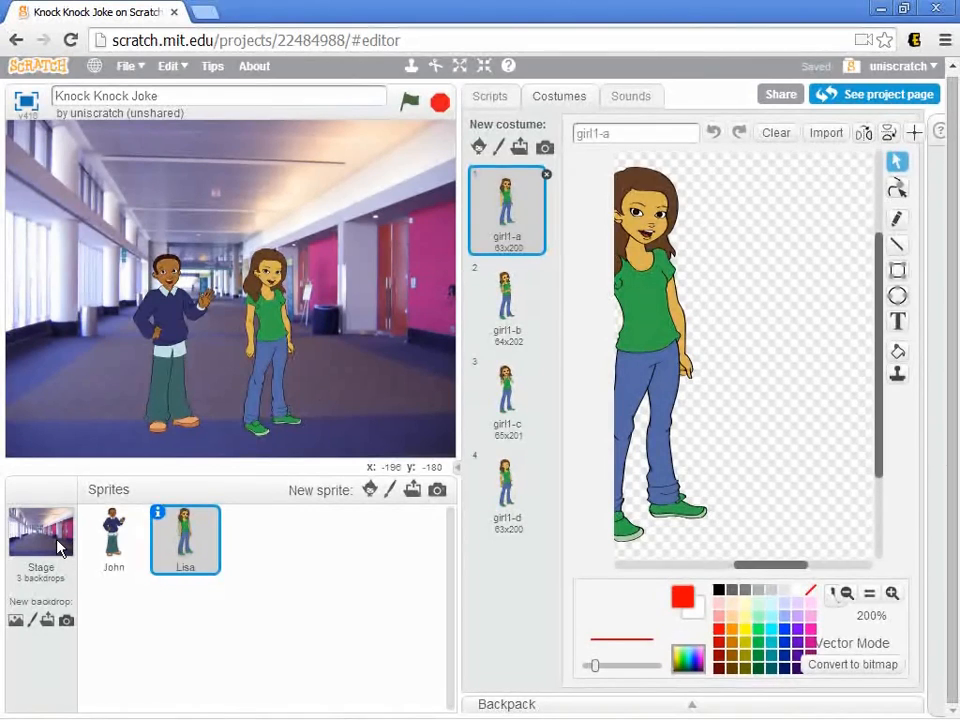
# Select the Stage, view its empty scripts area, and browse to the Events blocks.
pyautogui.click(40, 540)
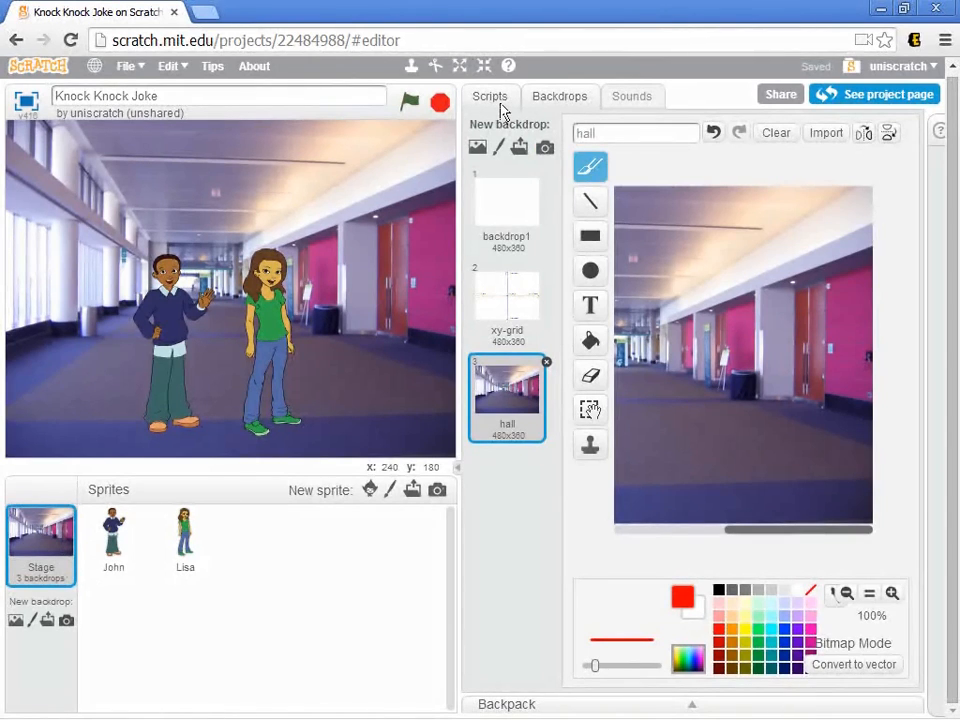
pyautogui.click(490, 96)
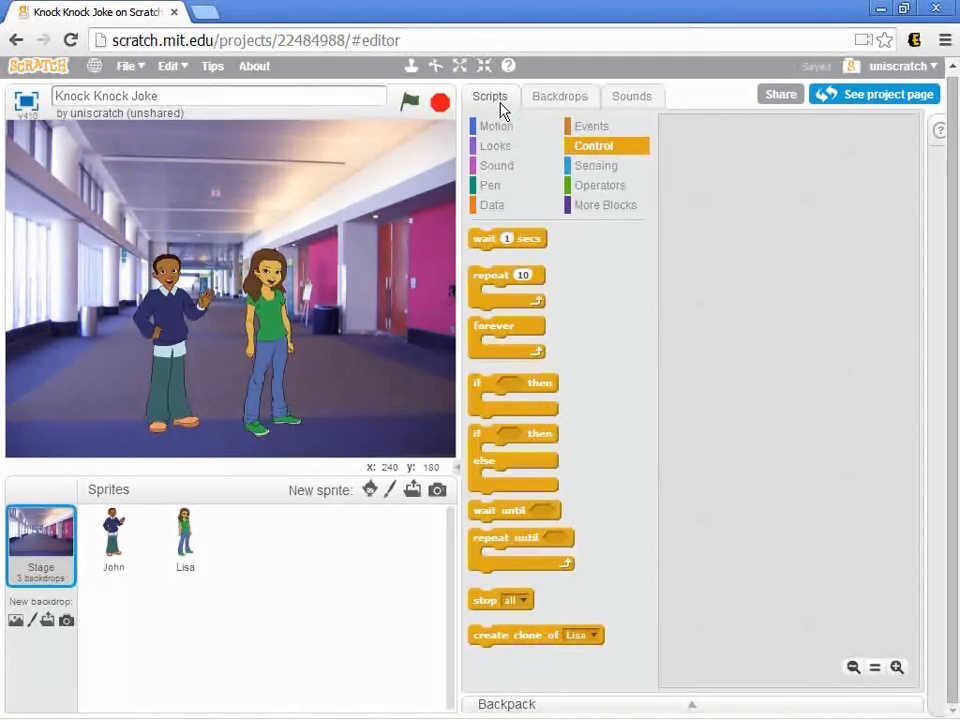
pyautogui.click(494, 125)
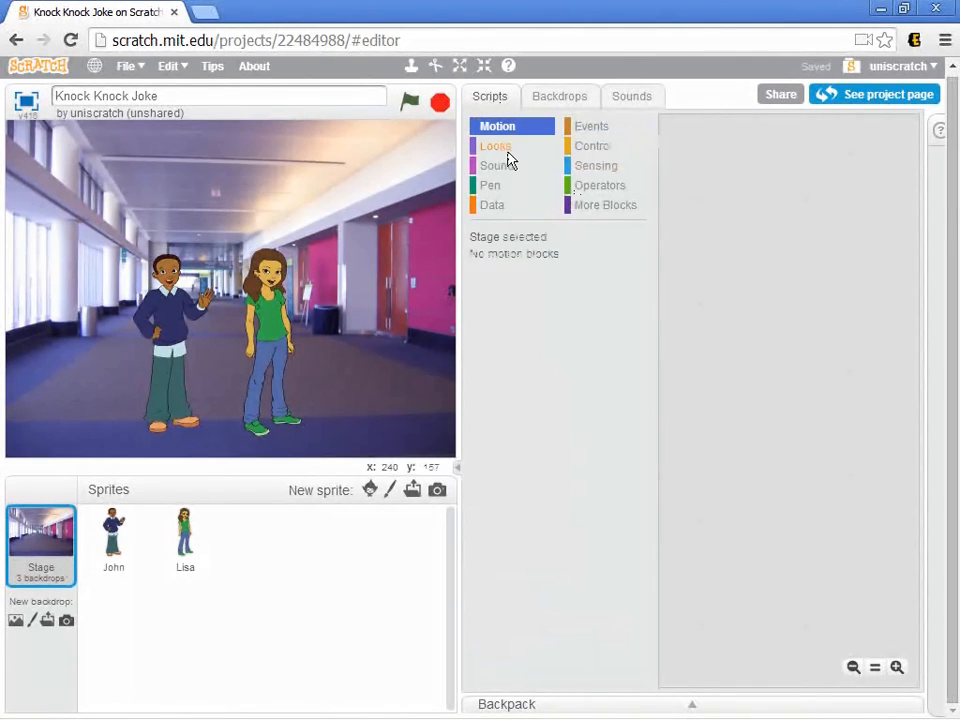
pyautogui.click(600, 185)
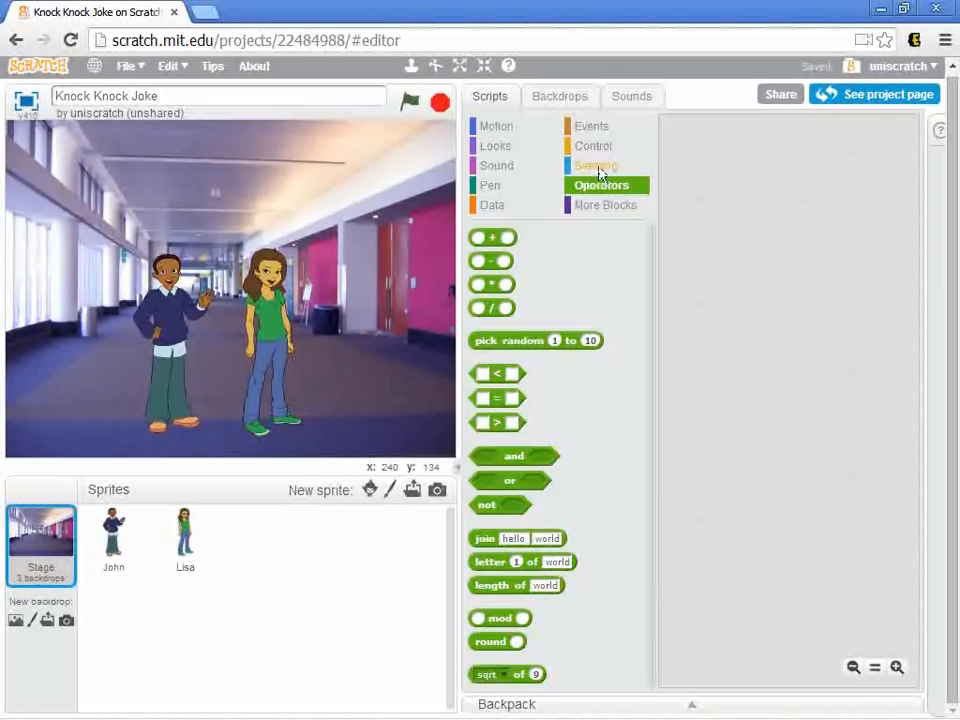
pyautogui.click(591, 125)
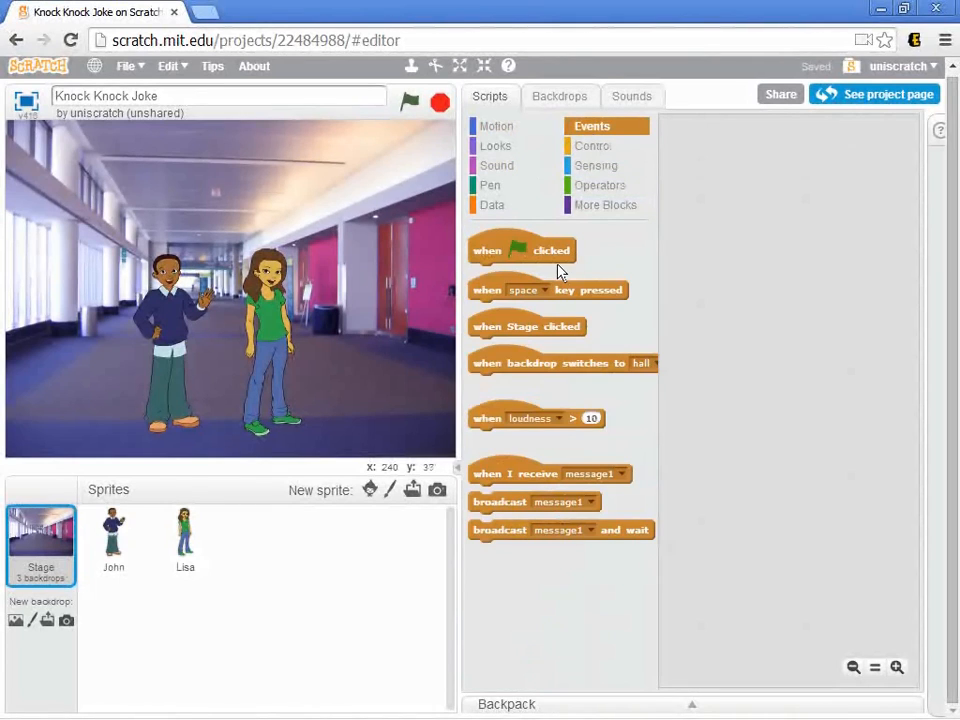
# Place a 'when green flag clicked' hat in the Stage scripts and show Sound blocks.
pyautogui.moveTo(522, 250); pyautogui.dragTo(742, 172)
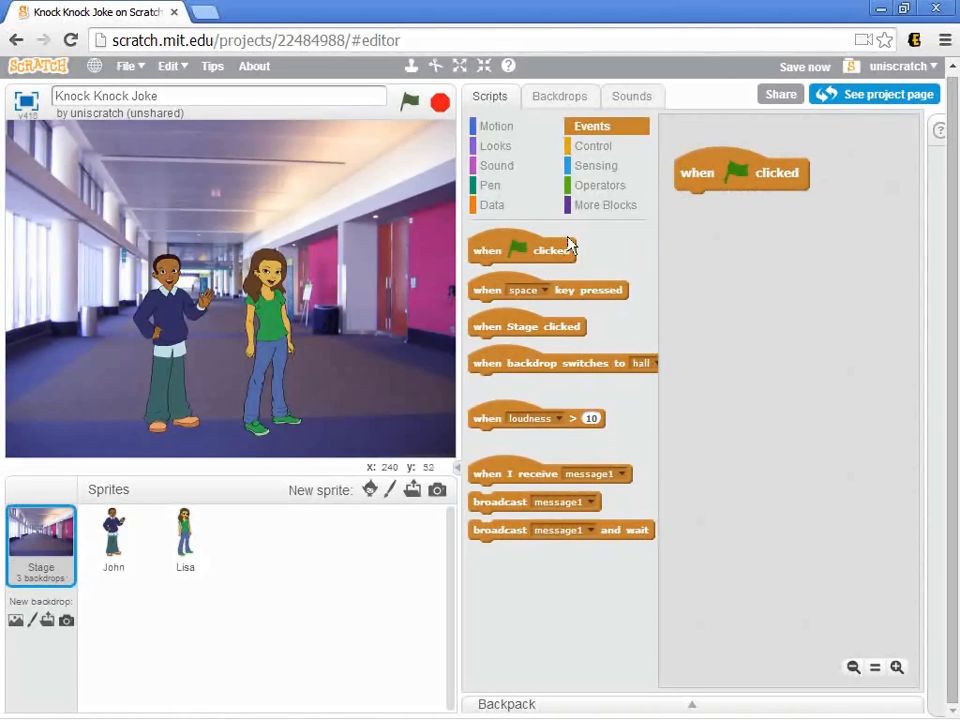
pyautogui.click(497, 126)
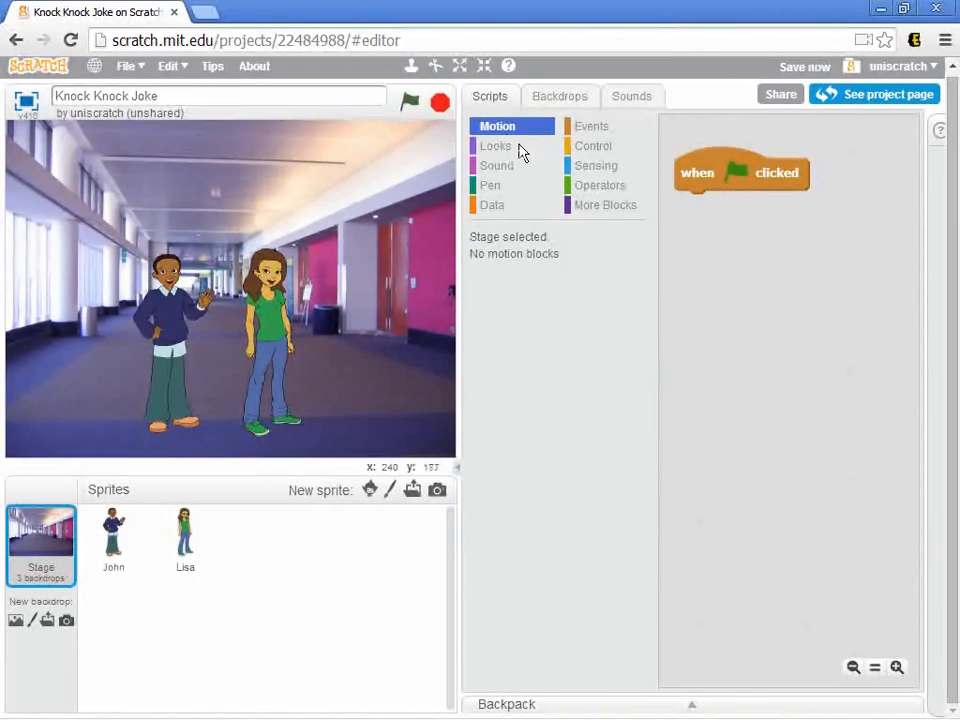
pyautogui.moveTo(587, 340)
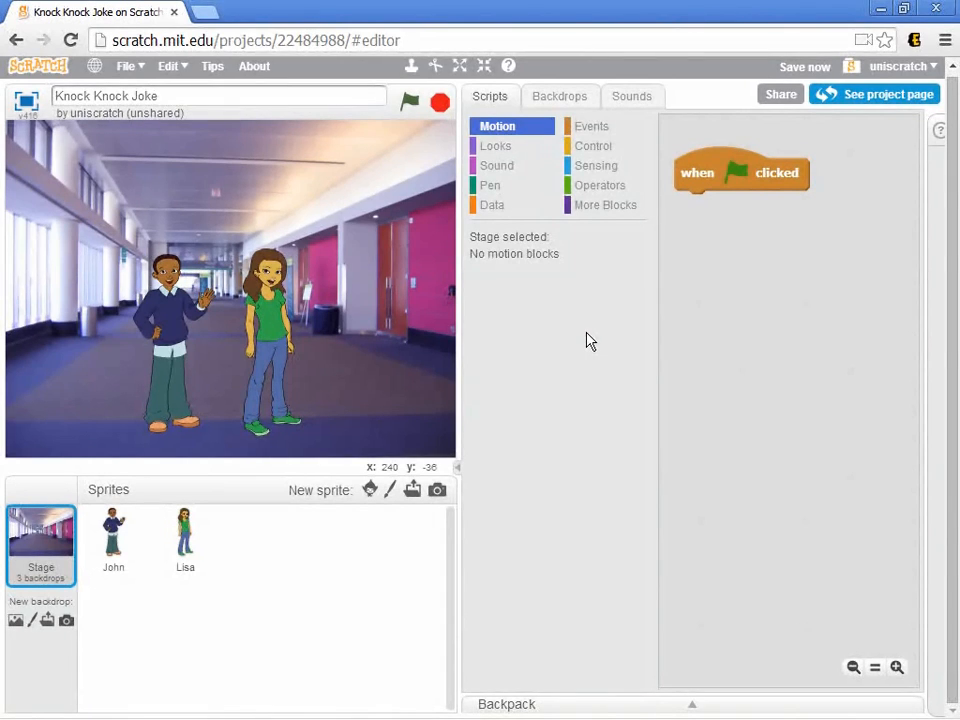
pyautogui.moveTo(530, 230)
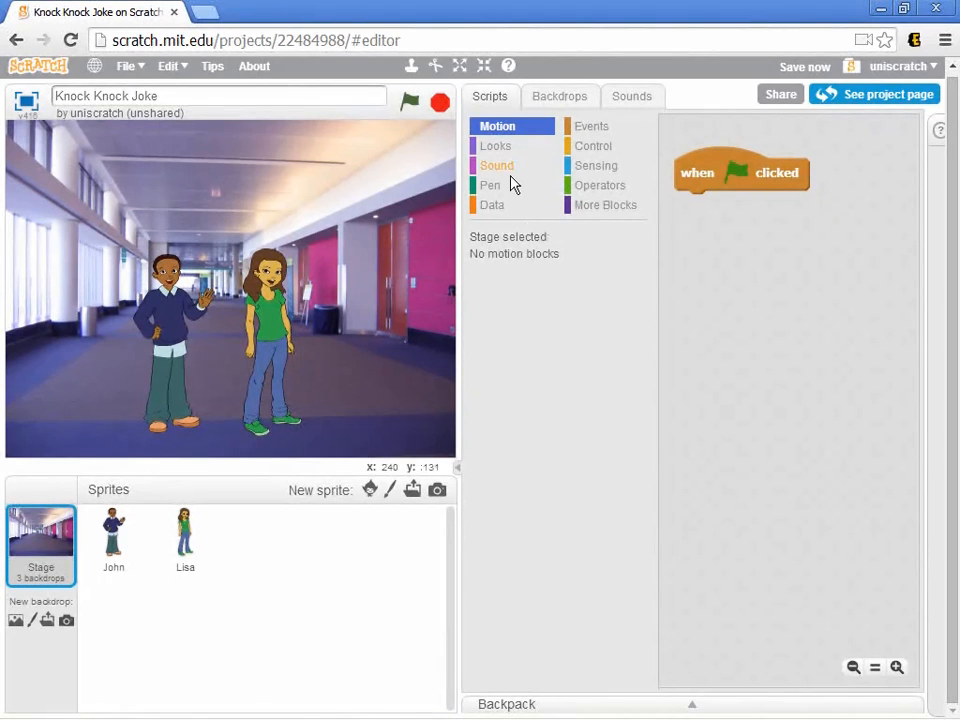
pyautogui.click(496, 165)
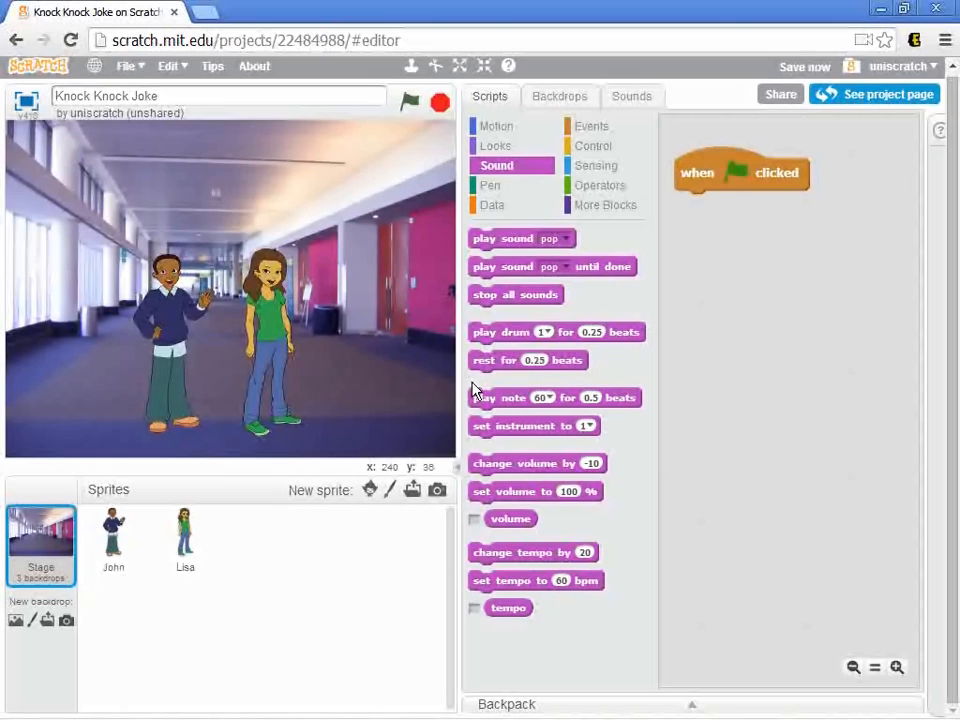
# View the Stage's sounds list, which holds only pop.
pyautogui.click(631, 96)
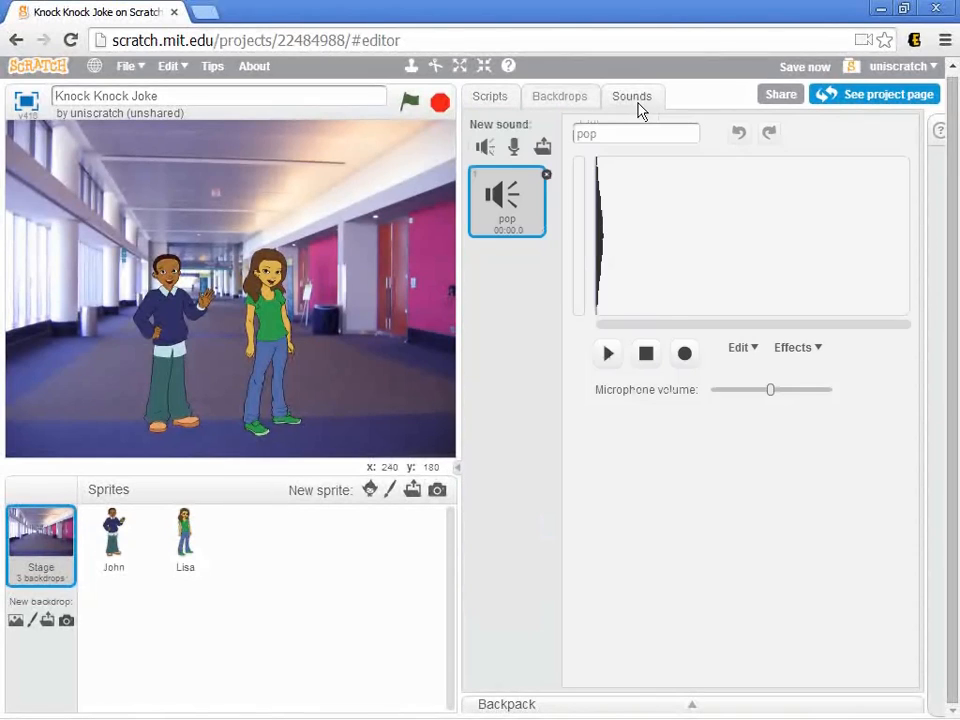
pyautogui.moveTo(527, 305)
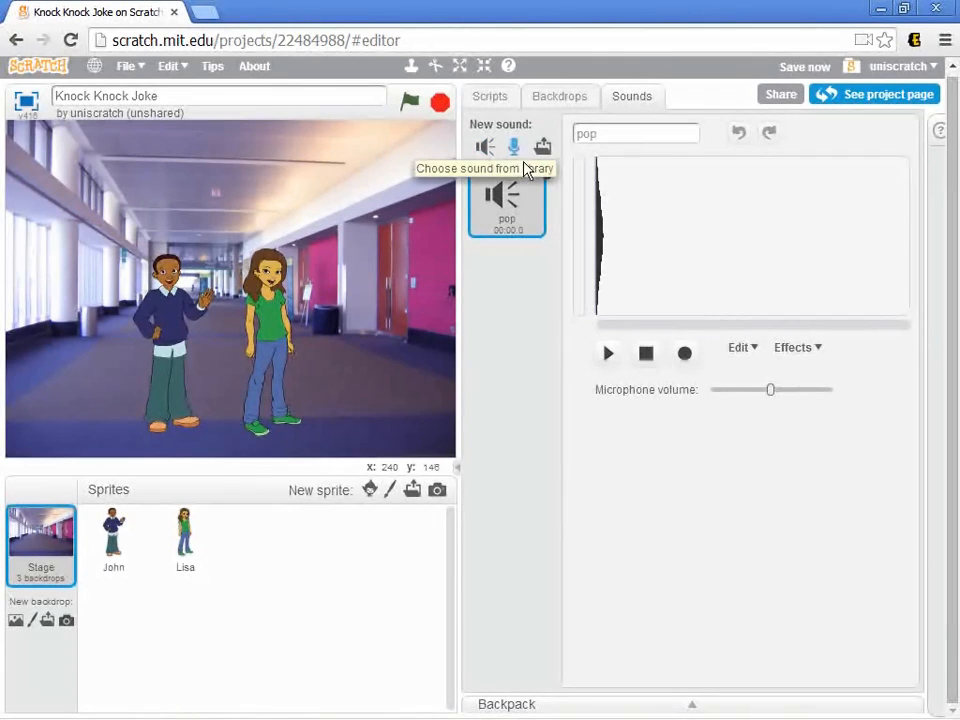
pyautogui.moveTo(543, 146)
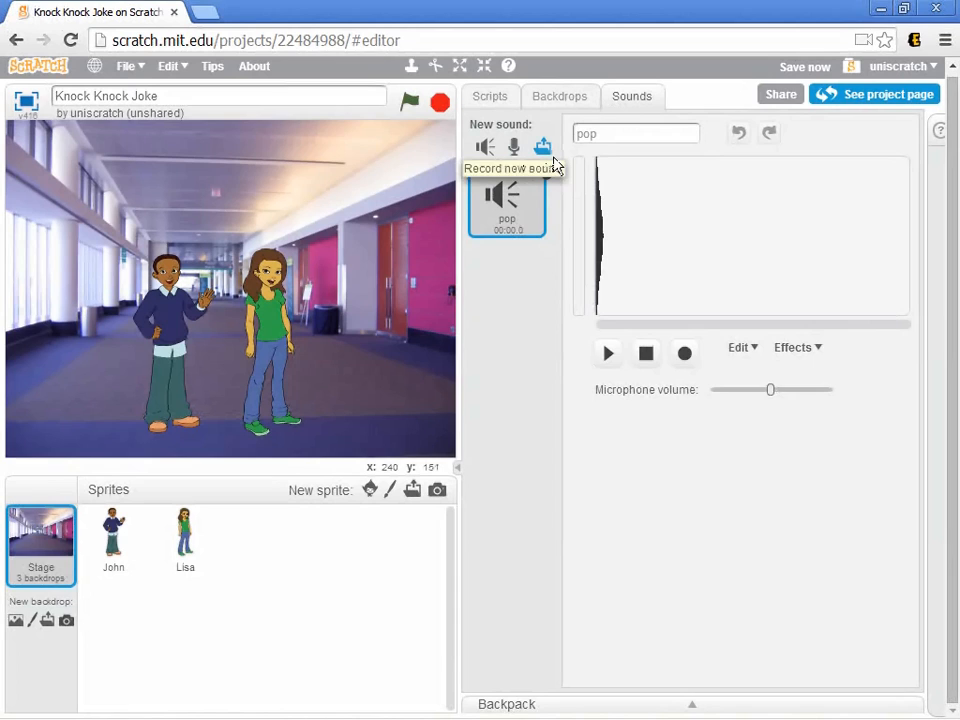
pyautogui.moveTo(543, 146)
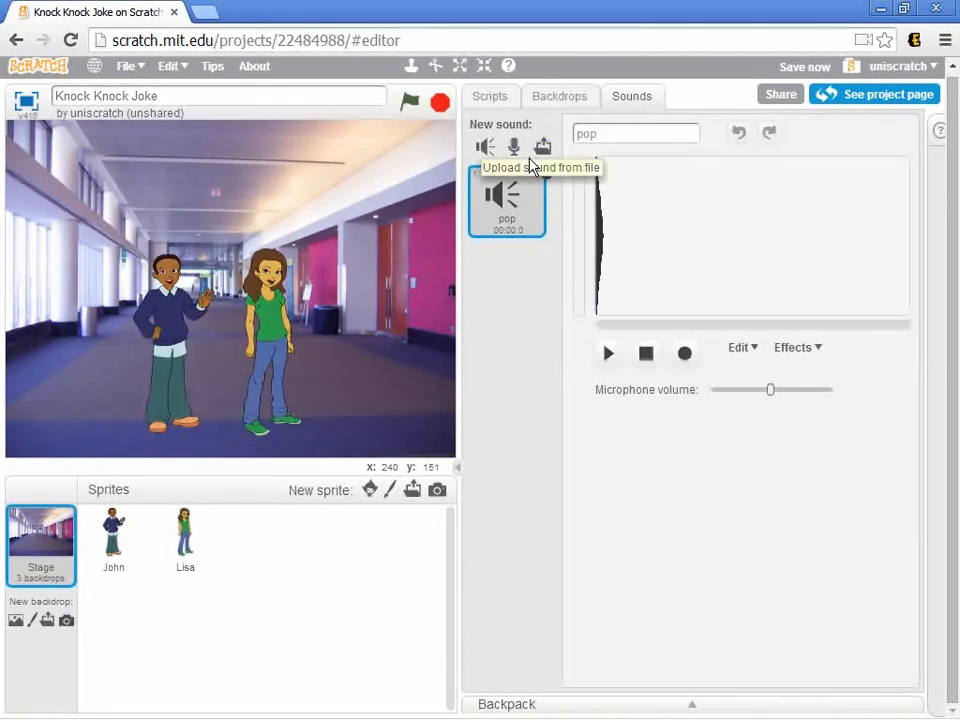
pyautogui.moveTo(485, 147)
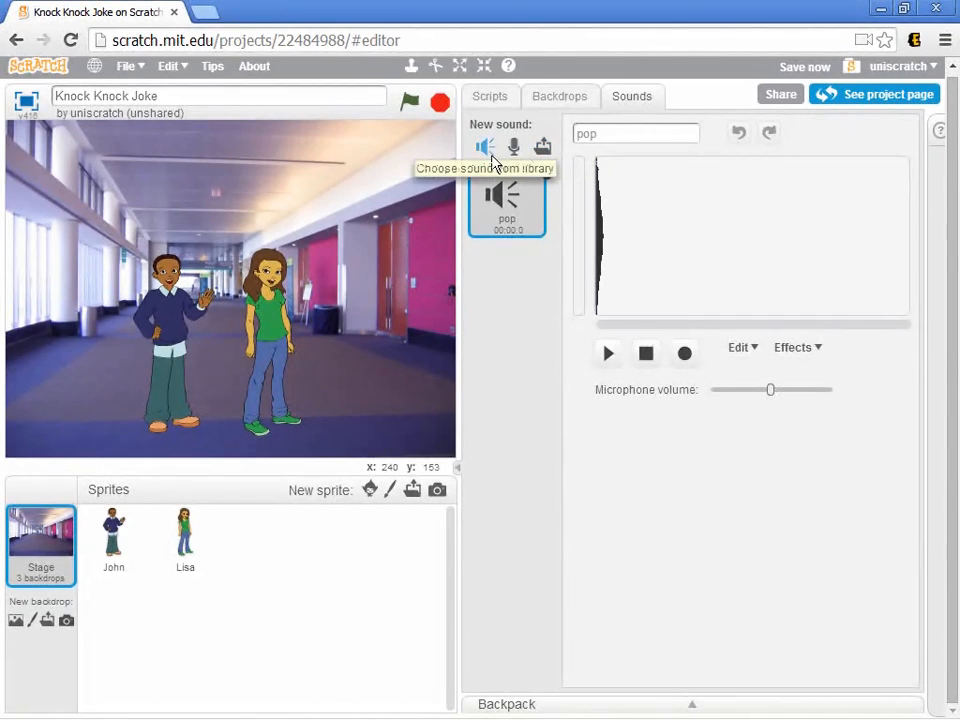
pyautogui.moveTo(514, 147)
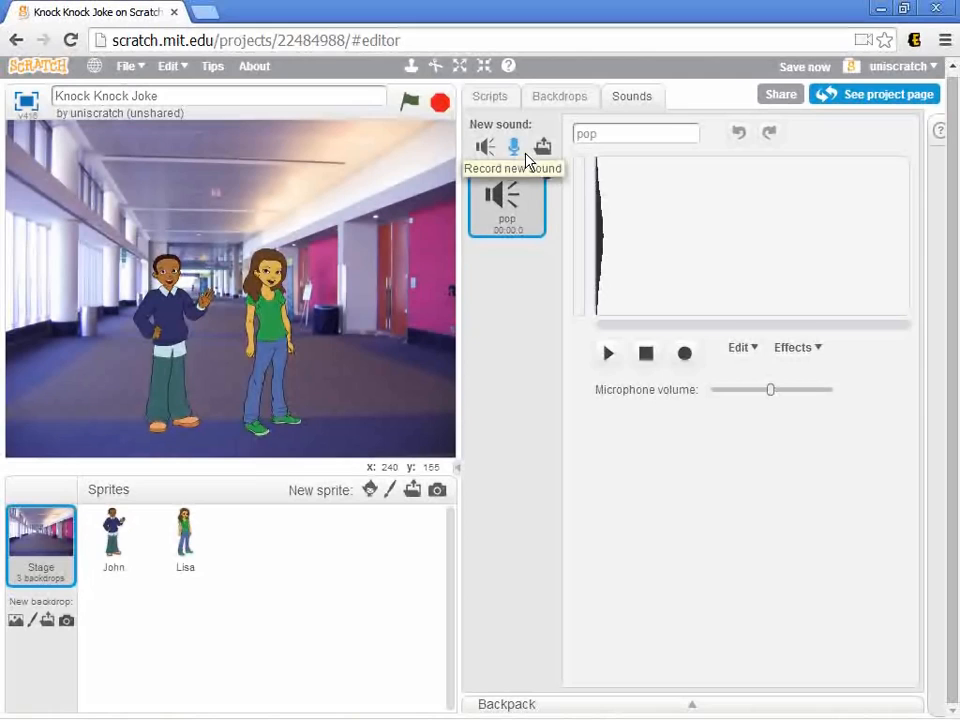
pyautogui.moveTo(543, 147)
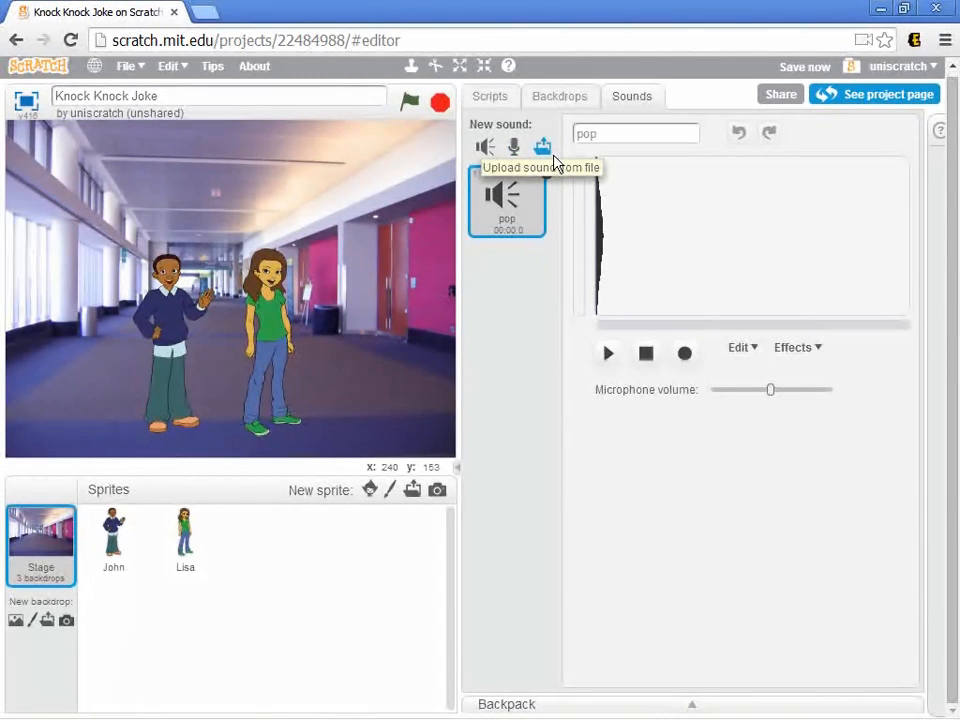
# Add laugh-female from the sound library's Human category to the Stage.
pyautogui.click(484, 147)
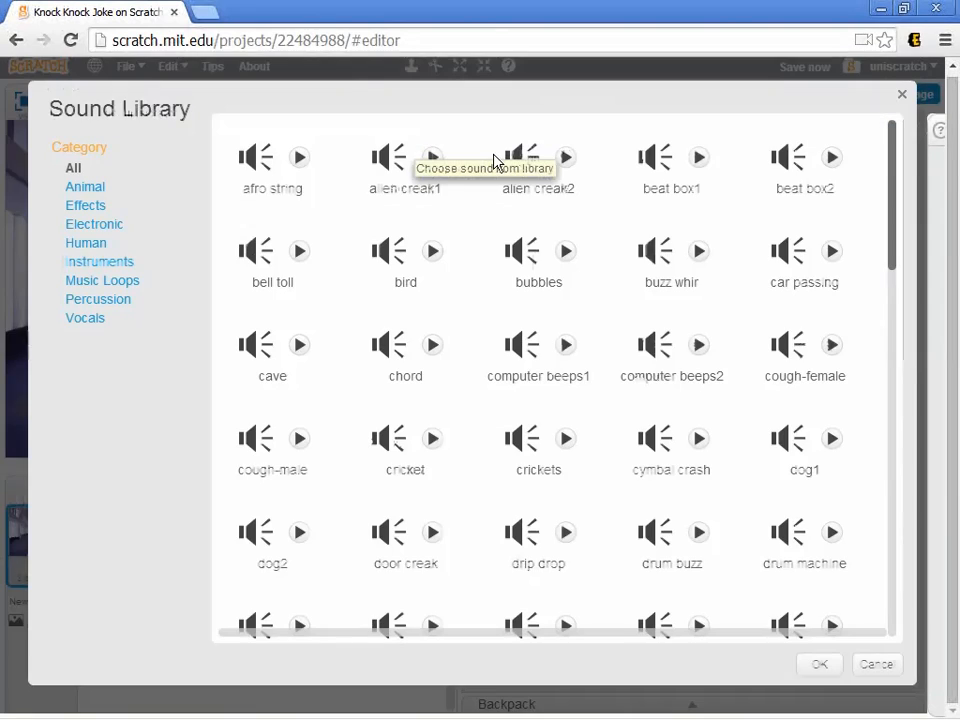
pyautogui.moveTo(603, 543)
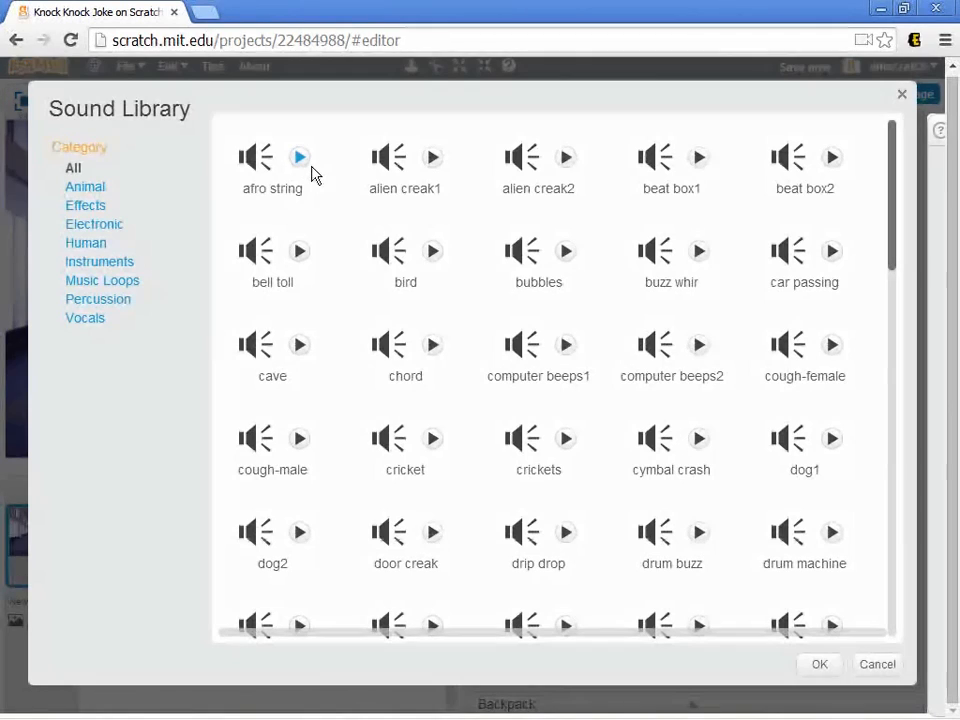
pyautogui.moveTo(433, 157)
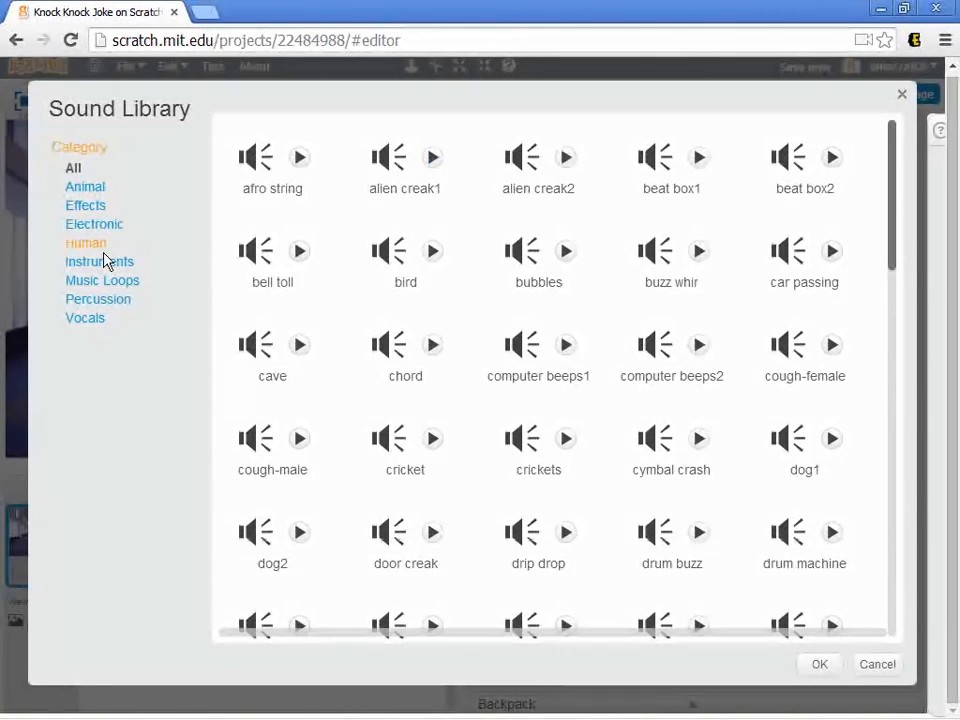
pyautogui.click(88, 242)
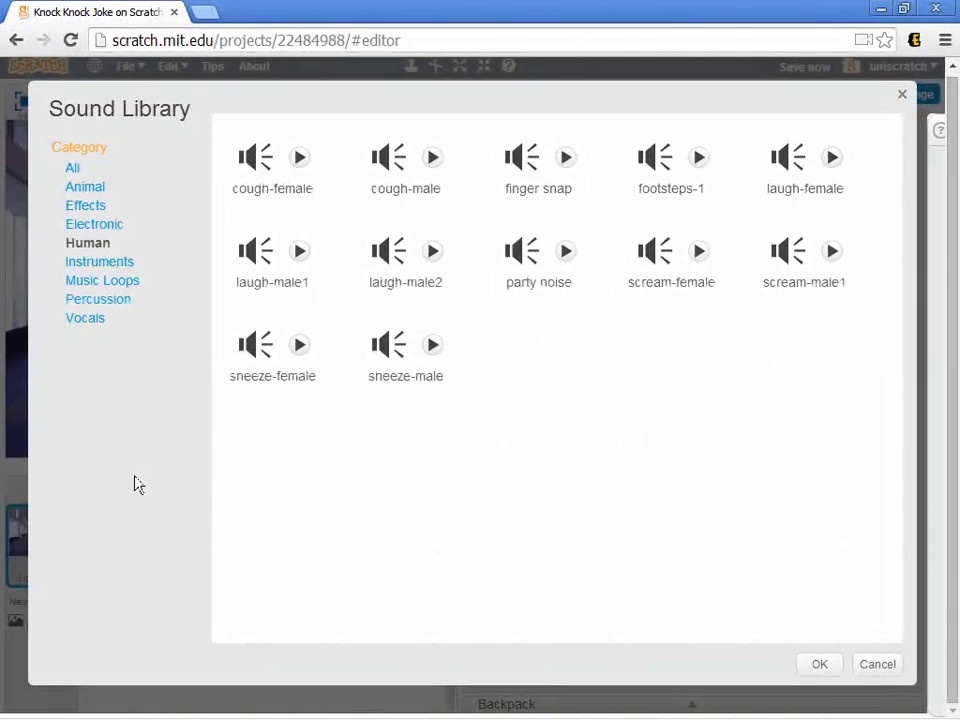
pyautogui.moveTo(543, 457)
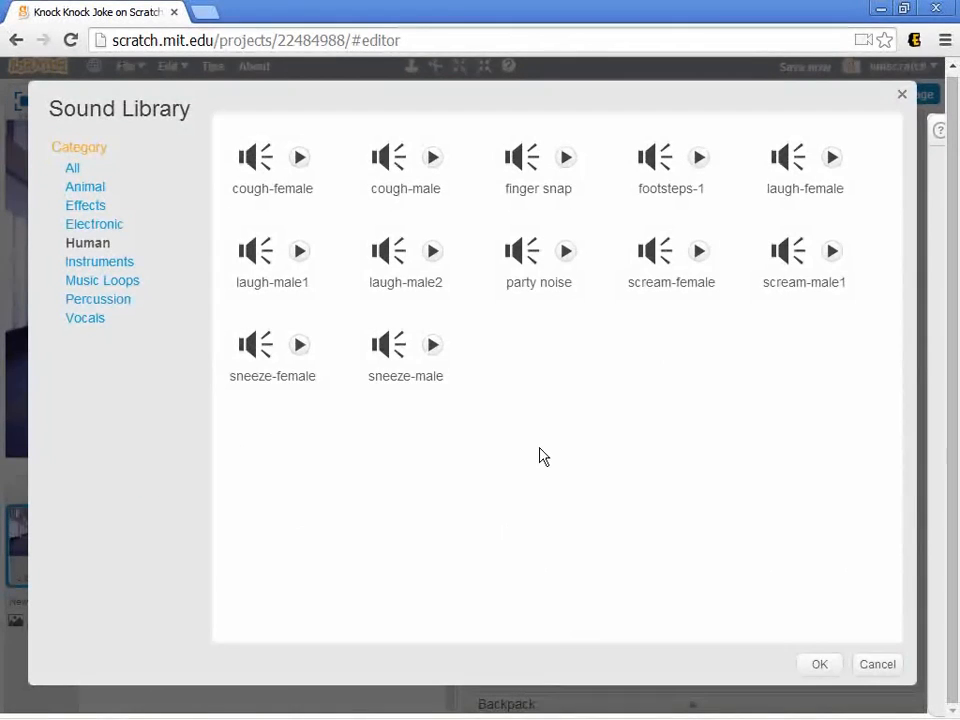
pyautogui.moveTo(849, 356)
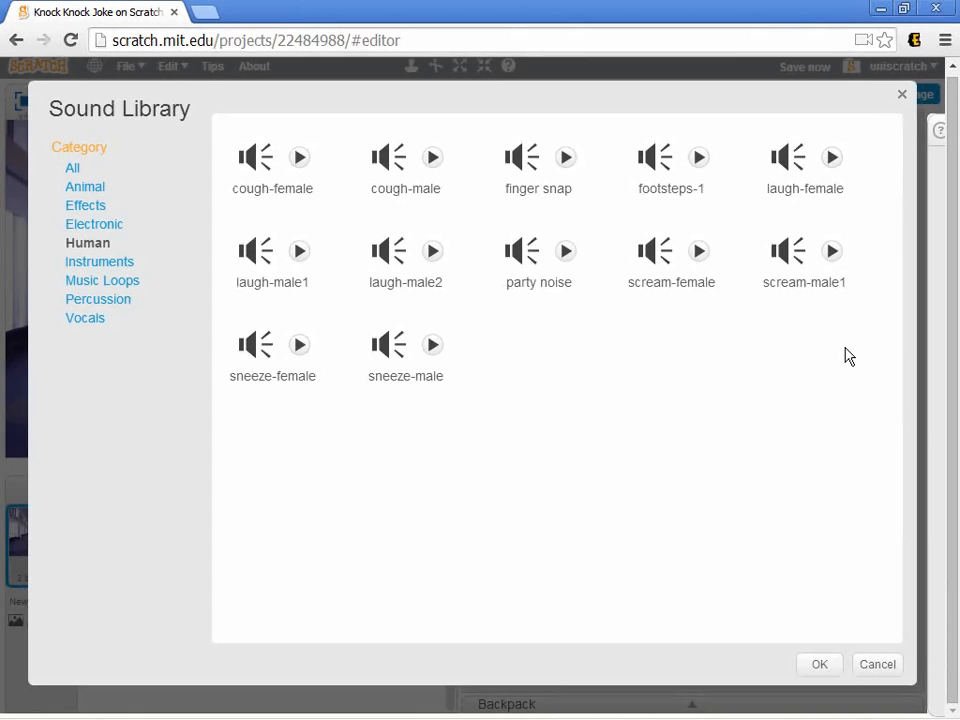
pyautogui.moveTo(832, 157)
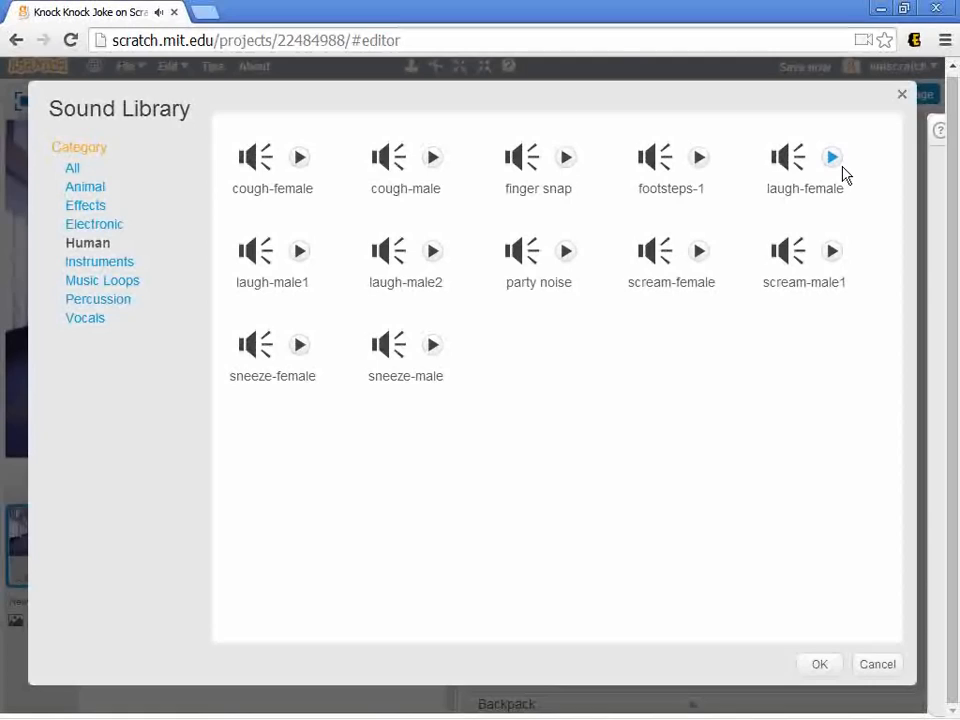
pyautogui.moveTo(835, 177)
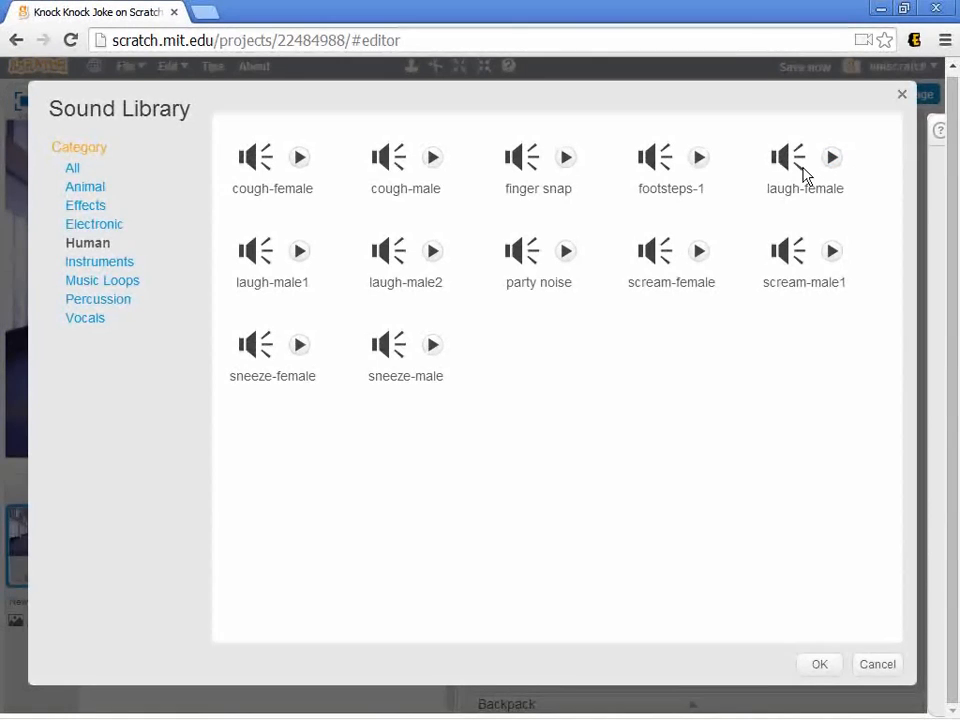
pyautogui.click(819, 664)
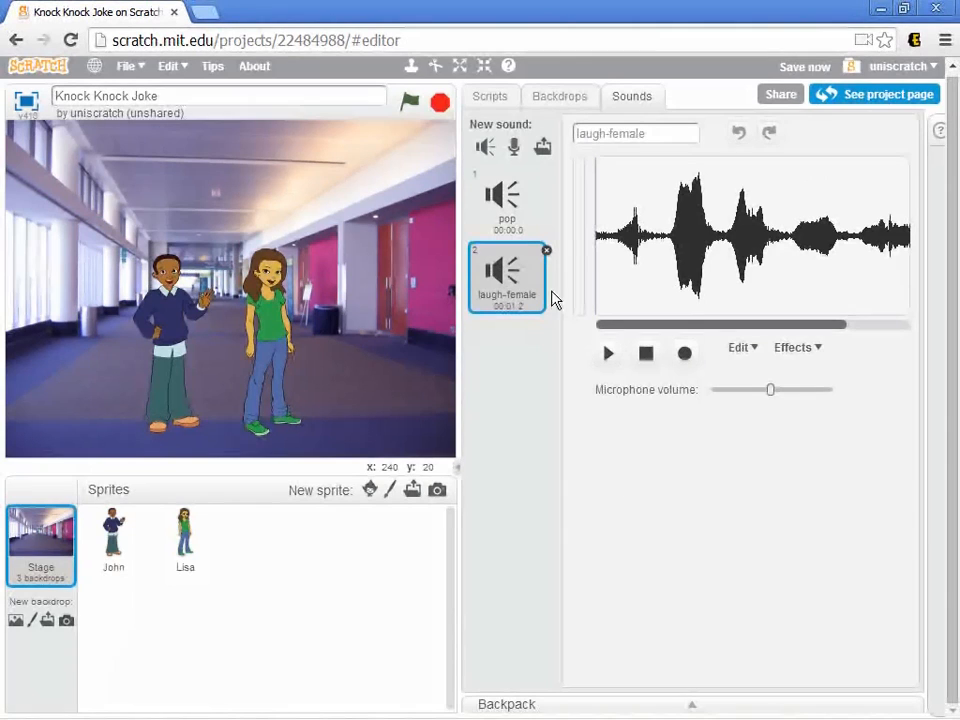
pyautogui.moveTo(490, 160)
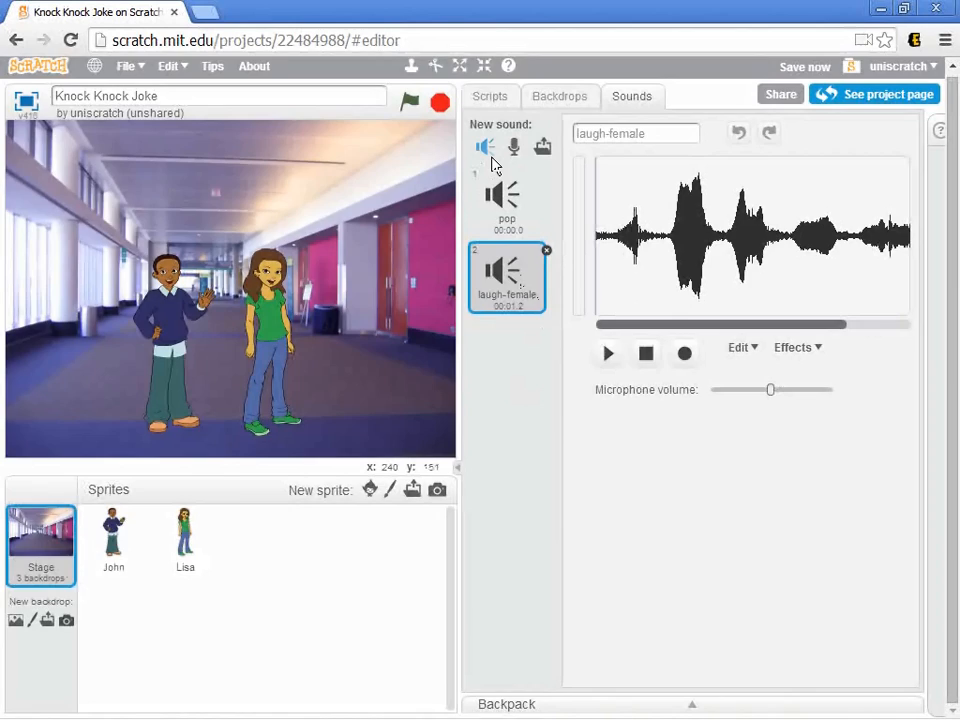
# Add cymbal crash from the sound library's Percussion category to the Stage.
pyautogui.click(484, 147)
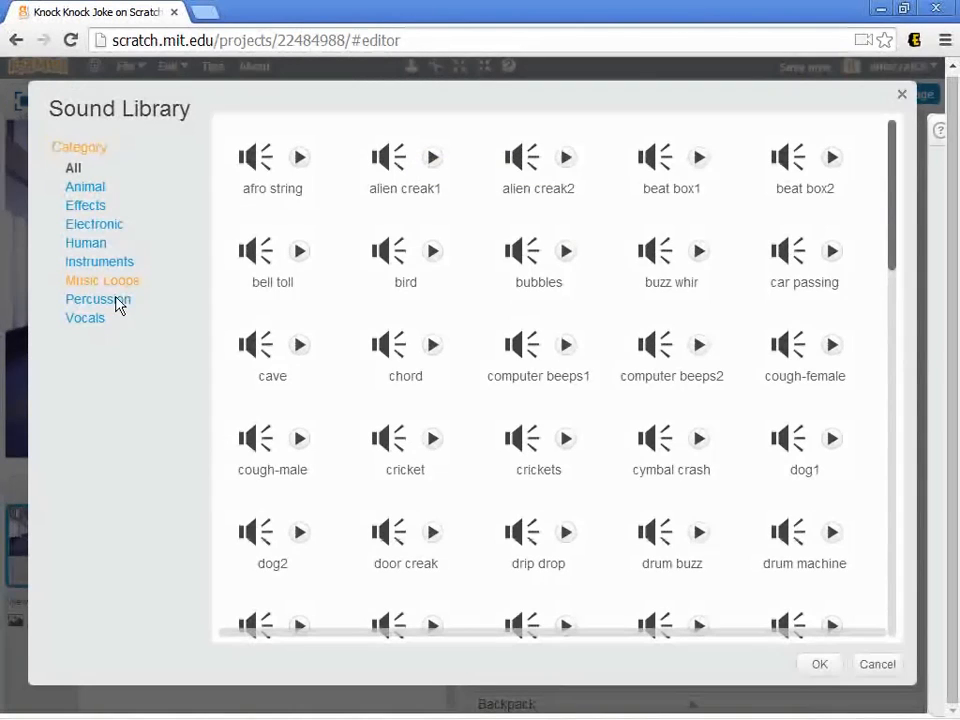
pyautogui.click(102, 299)
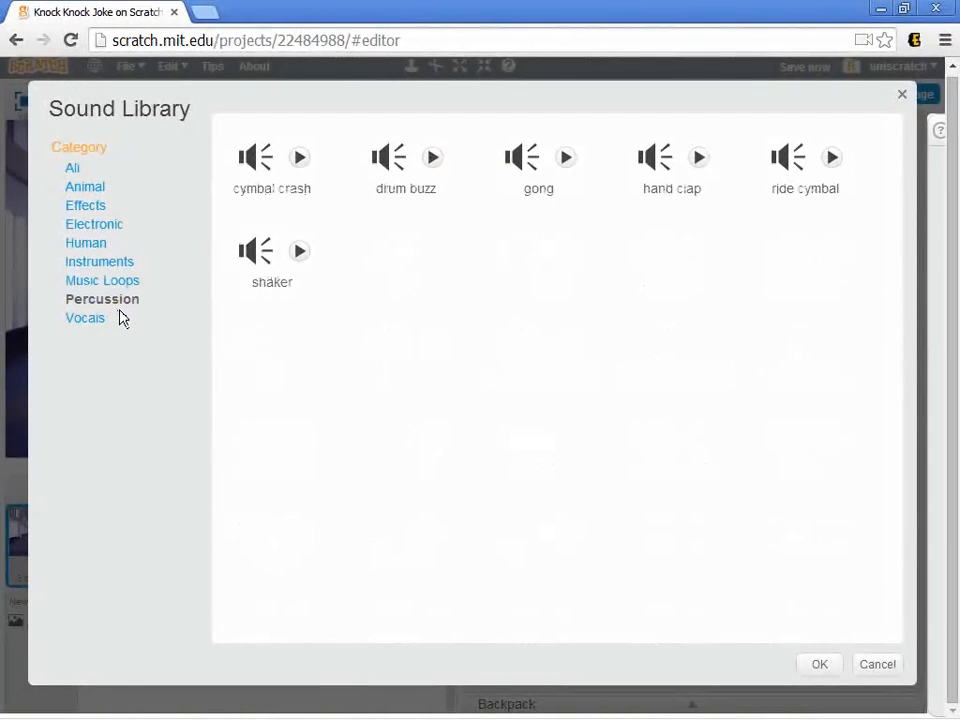
pyautogui.moveTo(437, 424)
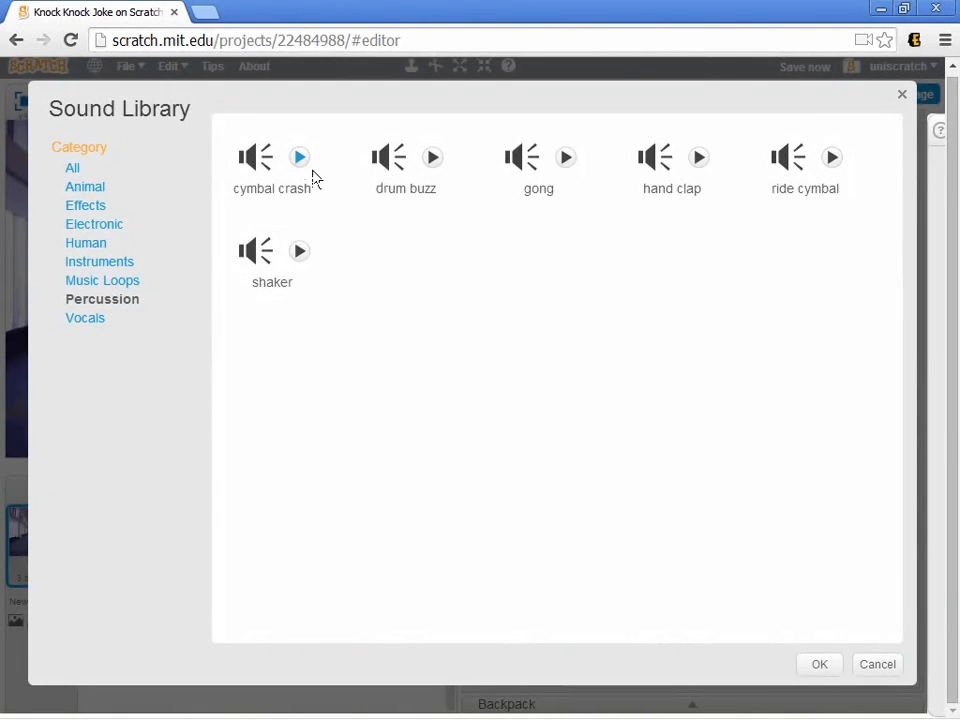
pyautogui.moveTo(272, 178)
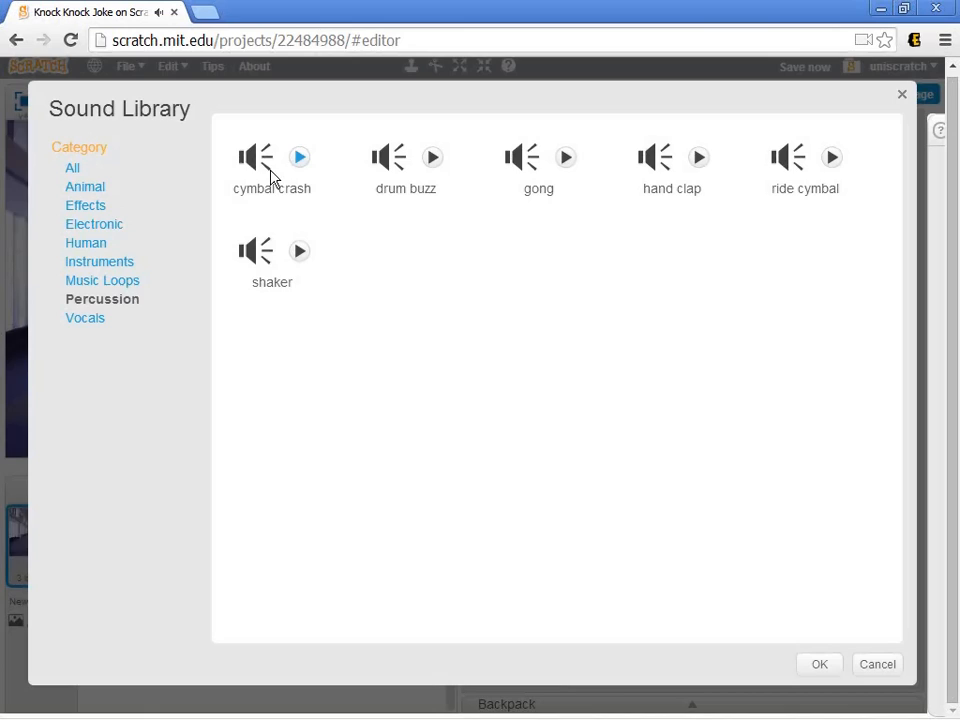
pyautogui.click(819, 664)
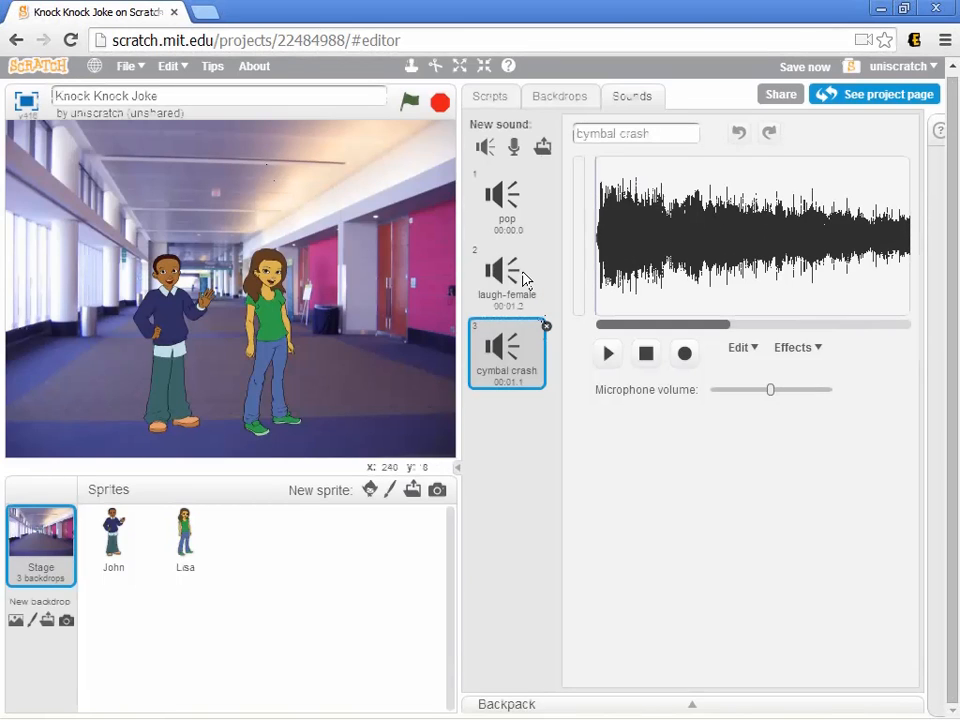
pyautogui.moveTo(465, 600)
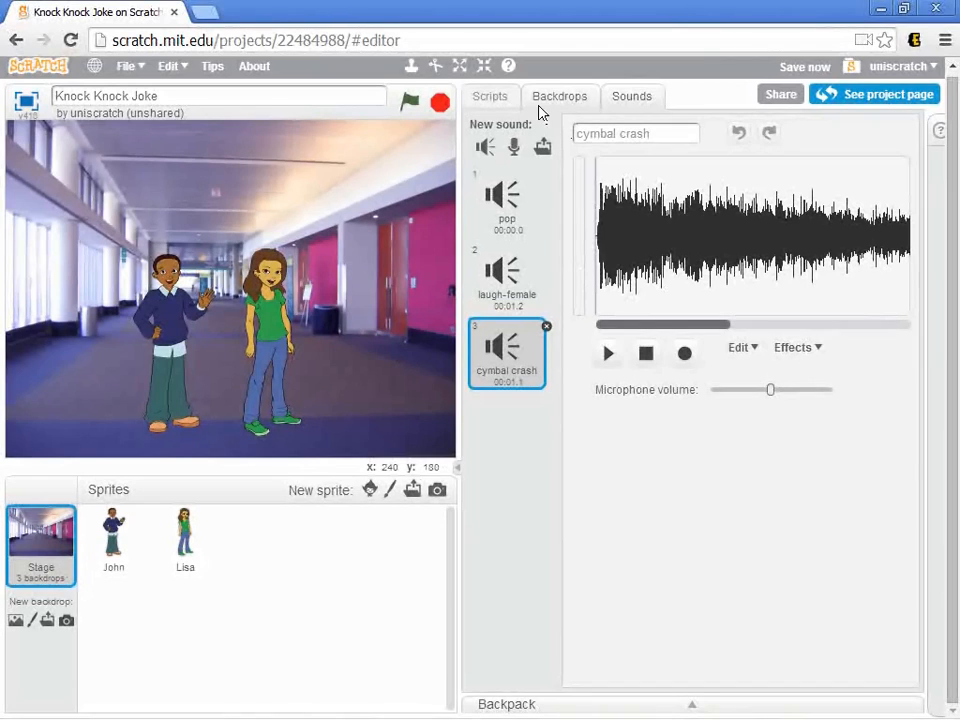
pyautogui.moveTo(500, 510)
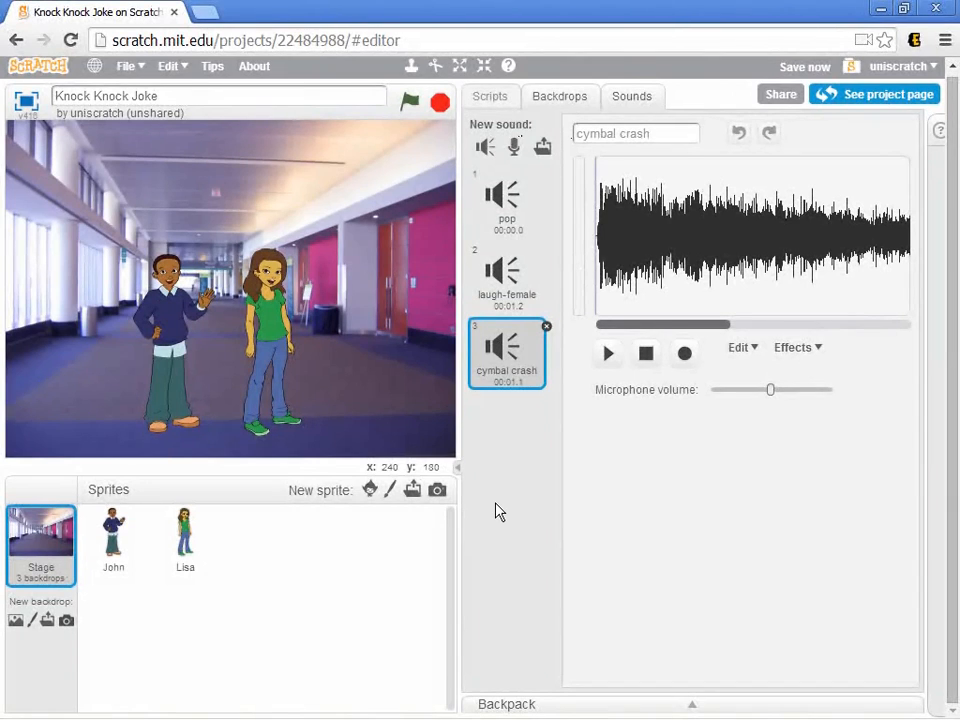
pyautogui.moveTo(500, 115)
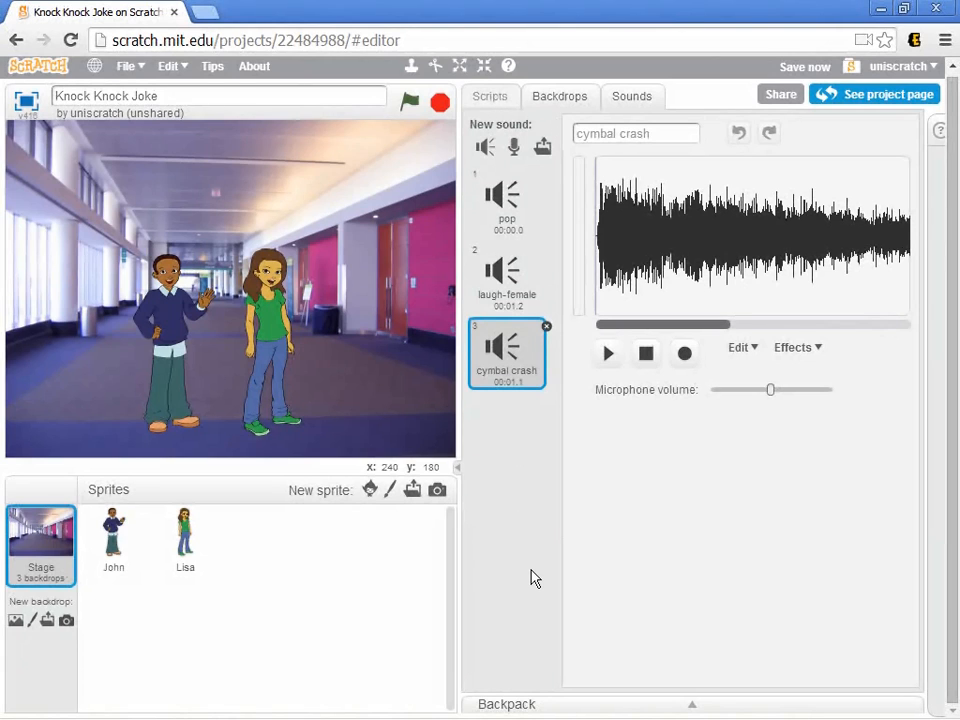
# Set the second play sound block to laugh-female after cymbal crash, then run the project.
pyautogui.click(490, 96)
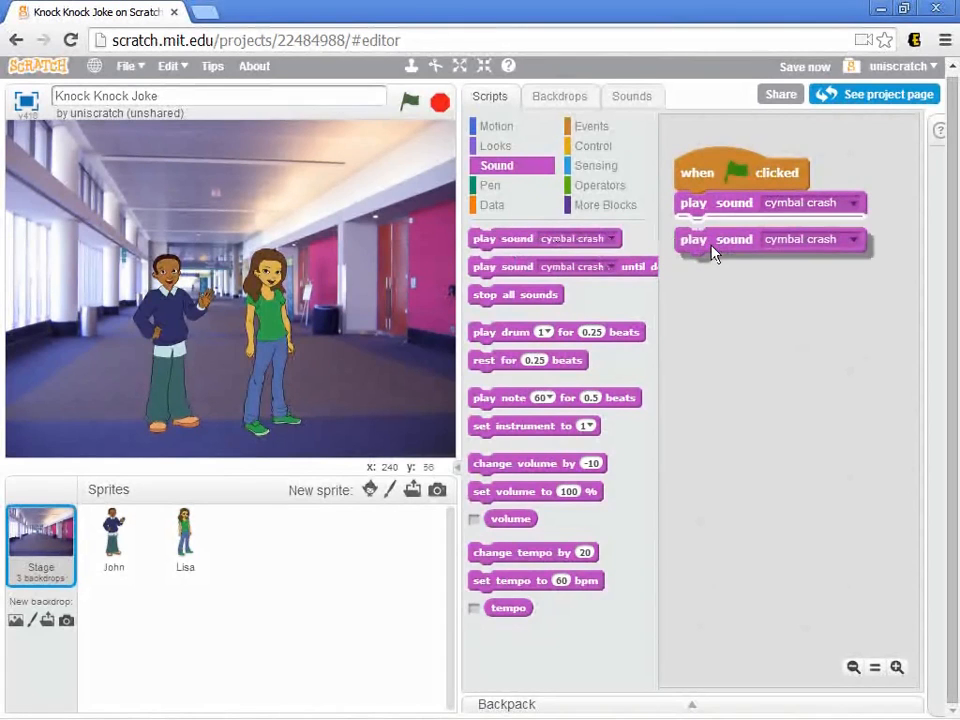
pyautogui.click(850, 238)
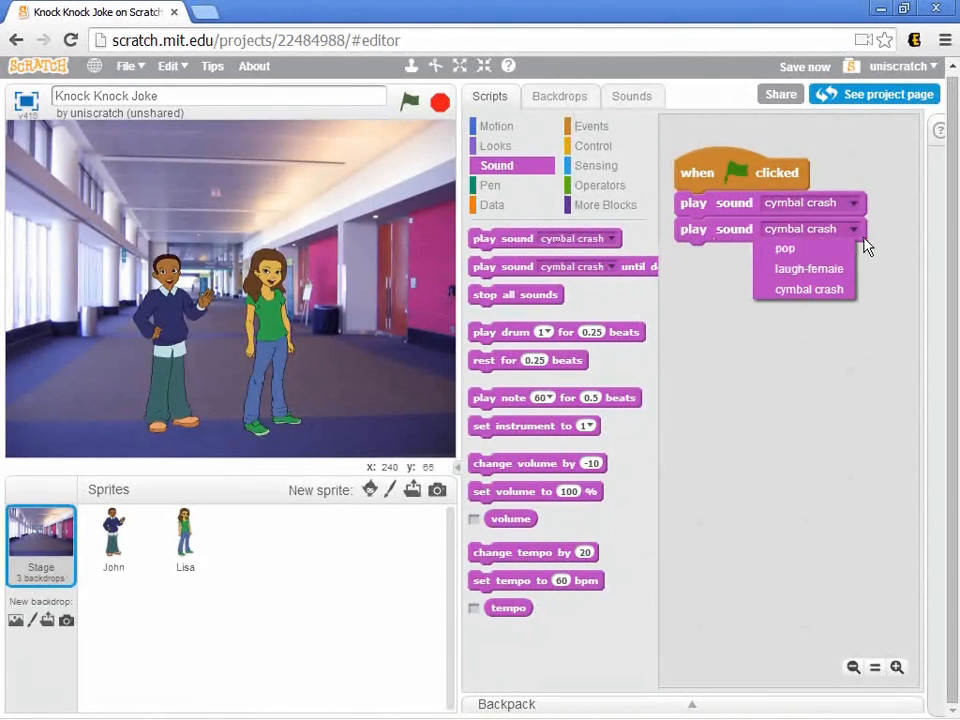
pyautogui.moveTo(863, 253)
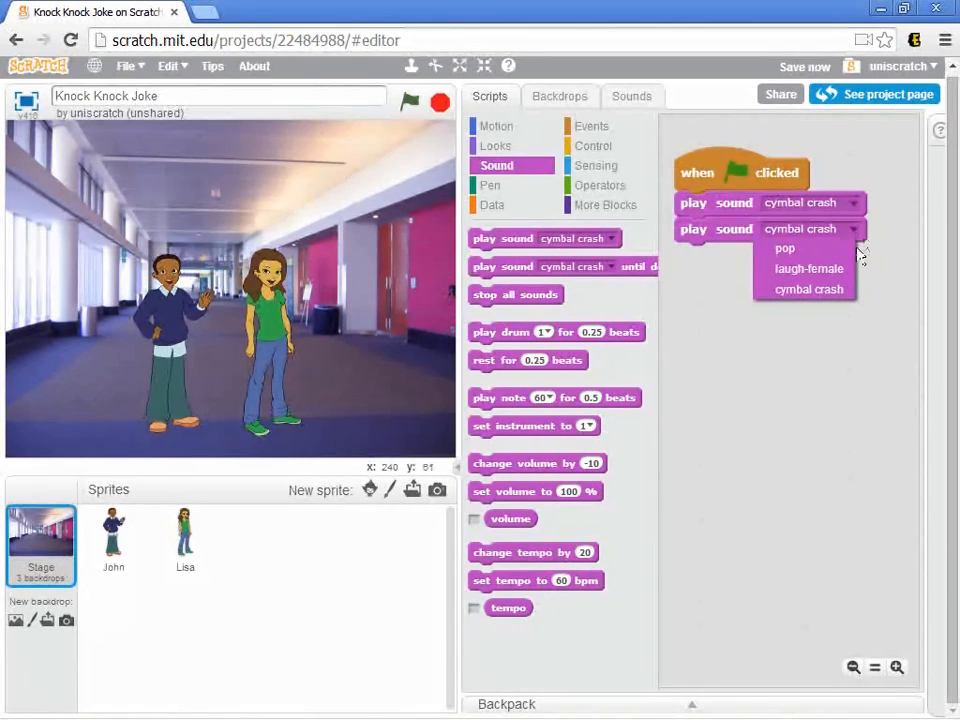
pyautogui.click(806, 289)
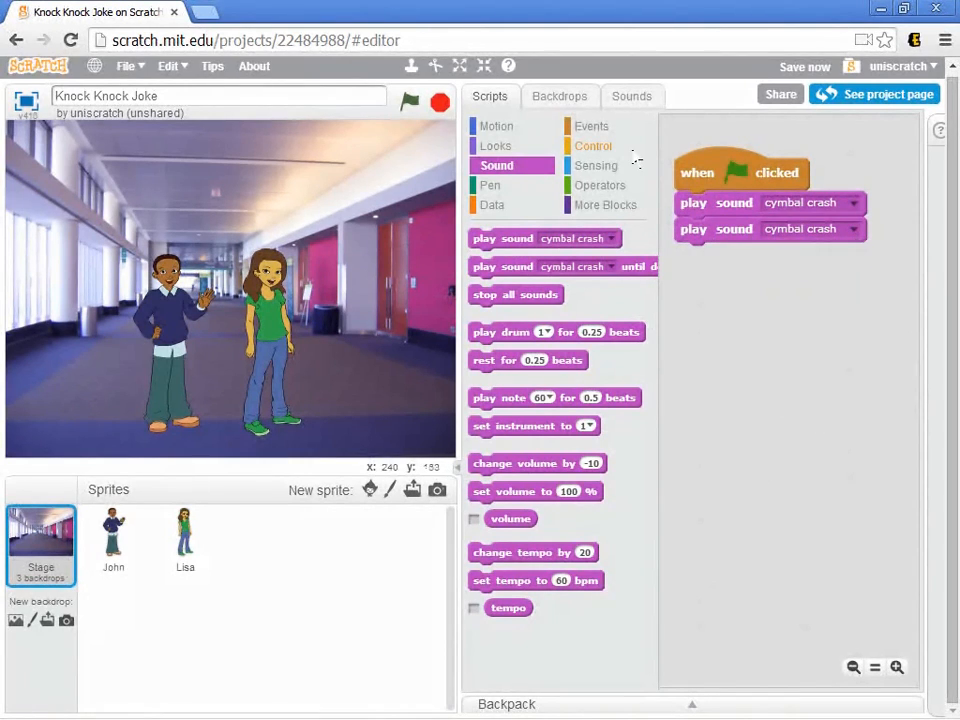
pyautogui.click(632, 96)
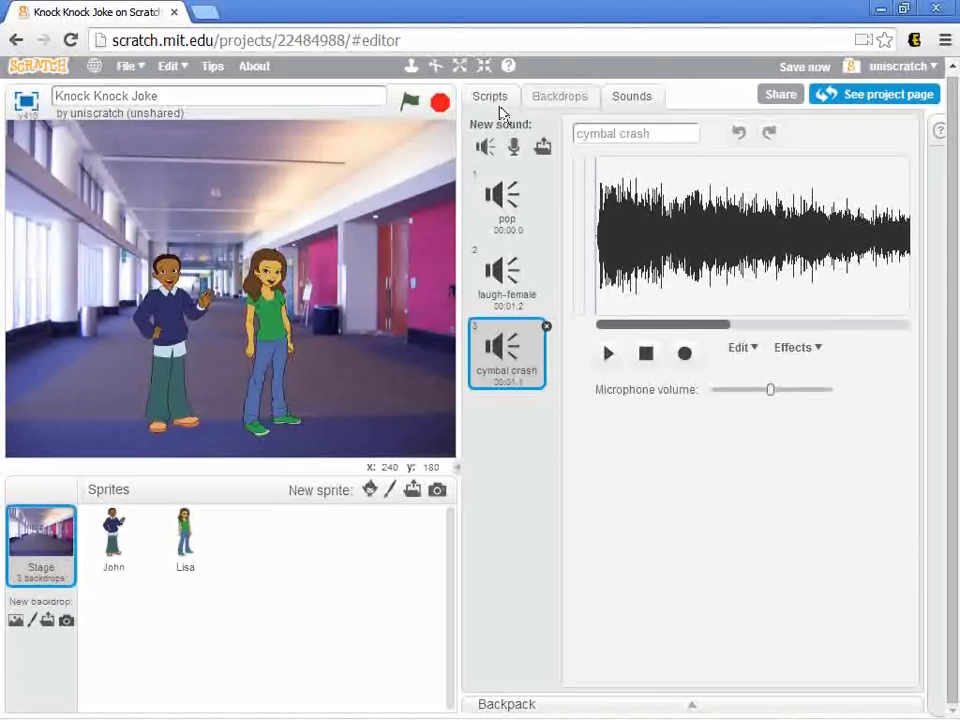
pyautogui.click(490, 96)
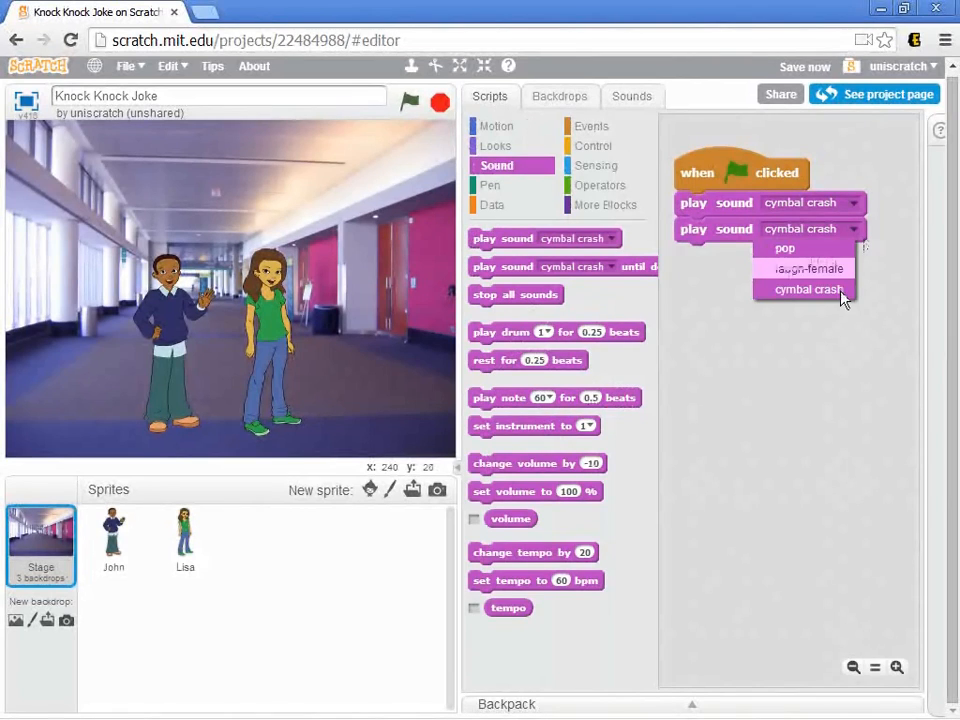
pyautogui.click(805, 268)
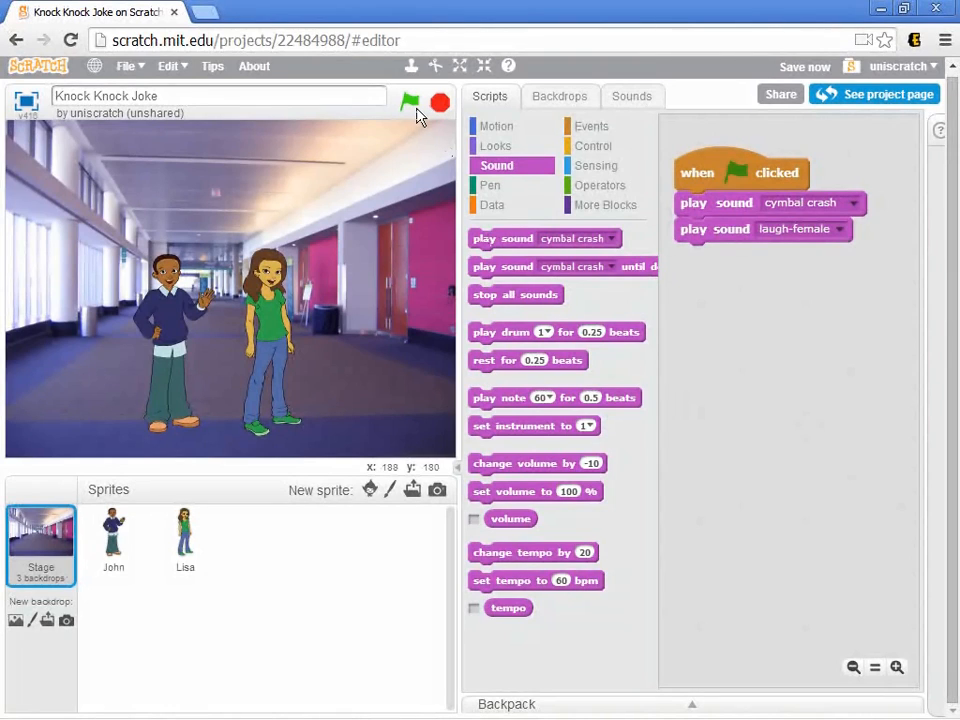
pyautogui.click(409, 101)
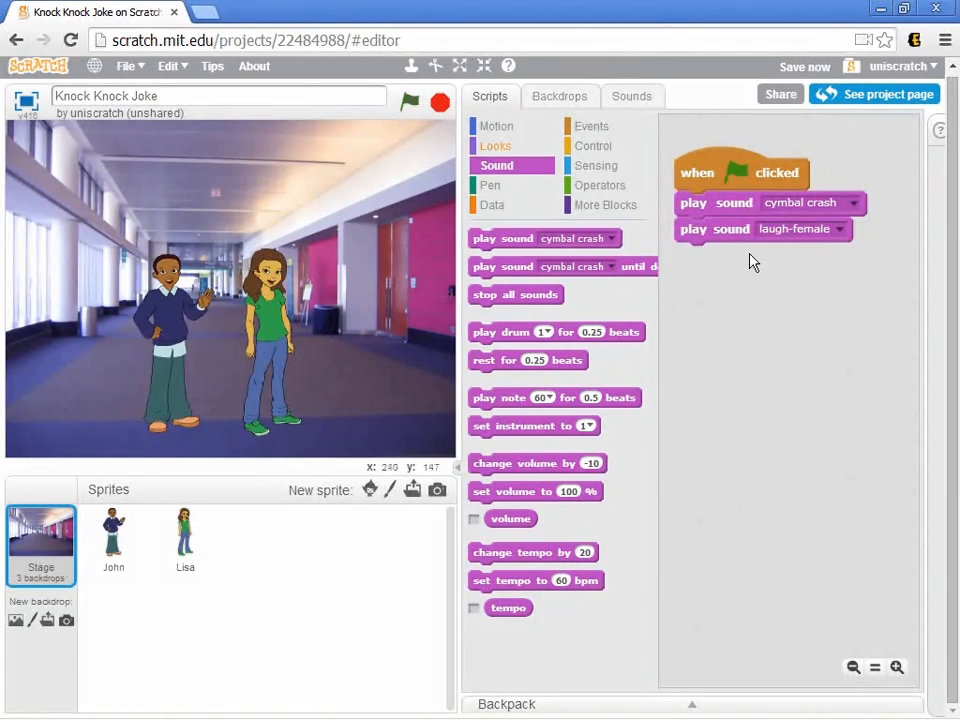
pyautogui.moveTo(750, 225)
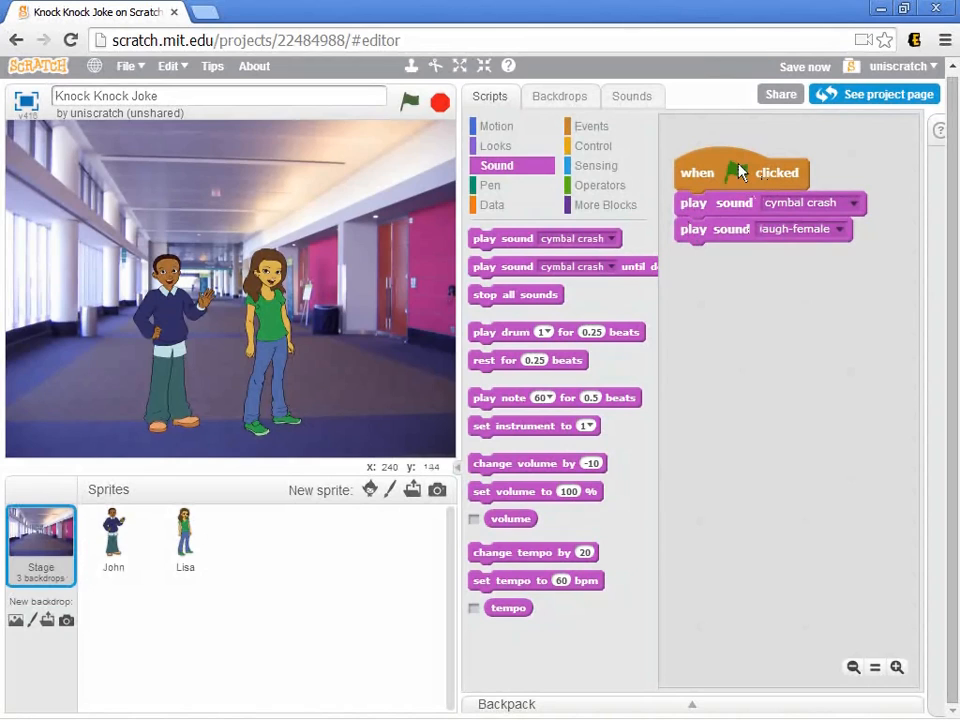
pyautogui.moveTo(740, 229)
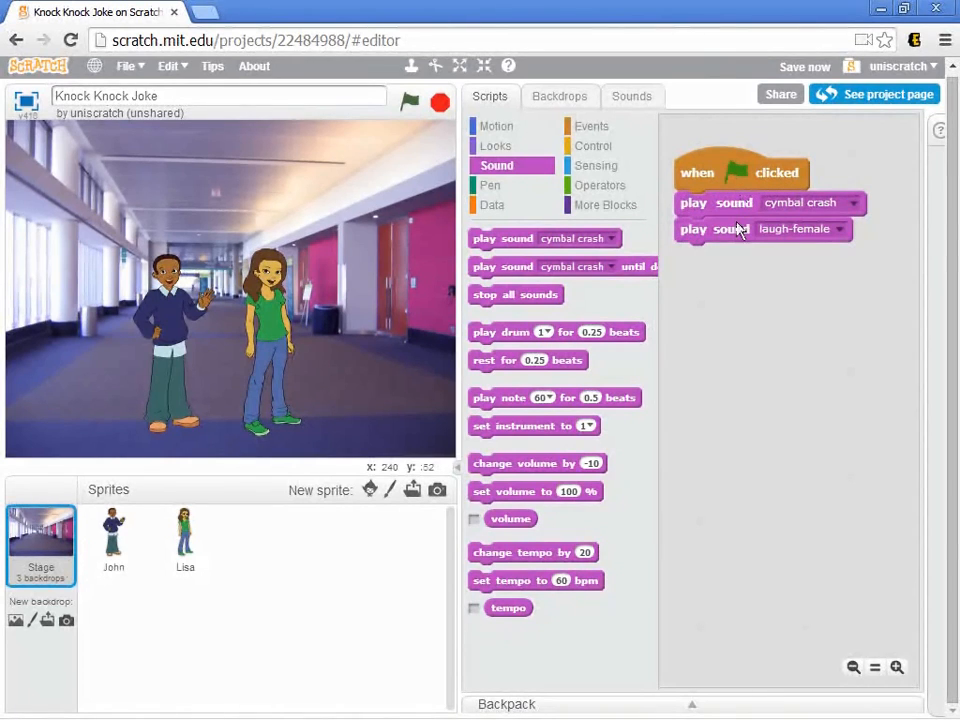
pyautogui.moveTo(744, 230)
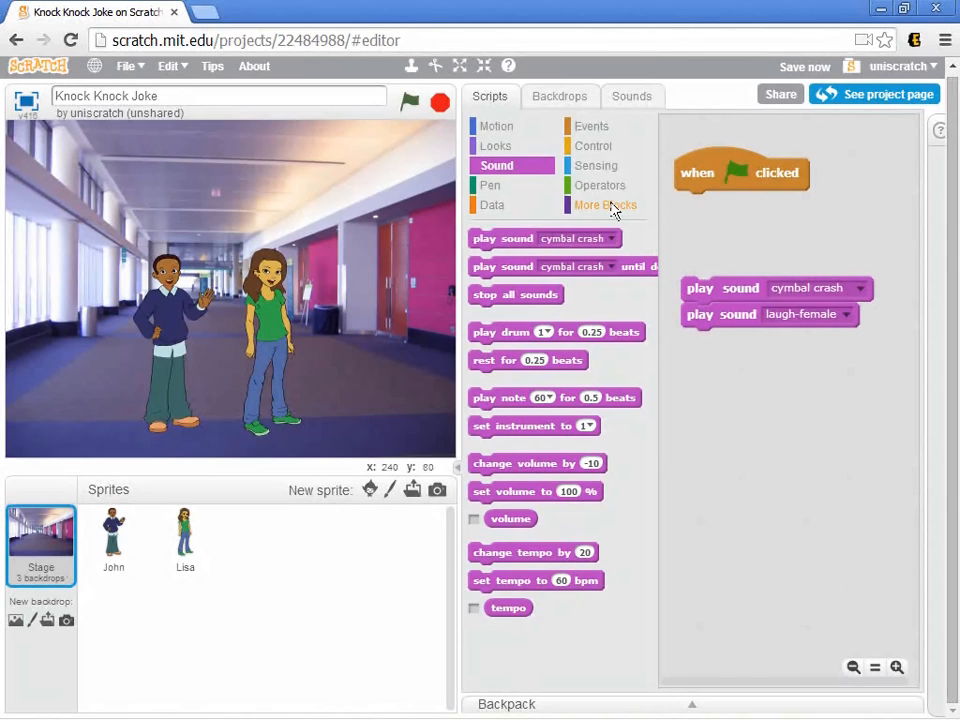
pyautogui.moveTo(595, 160)
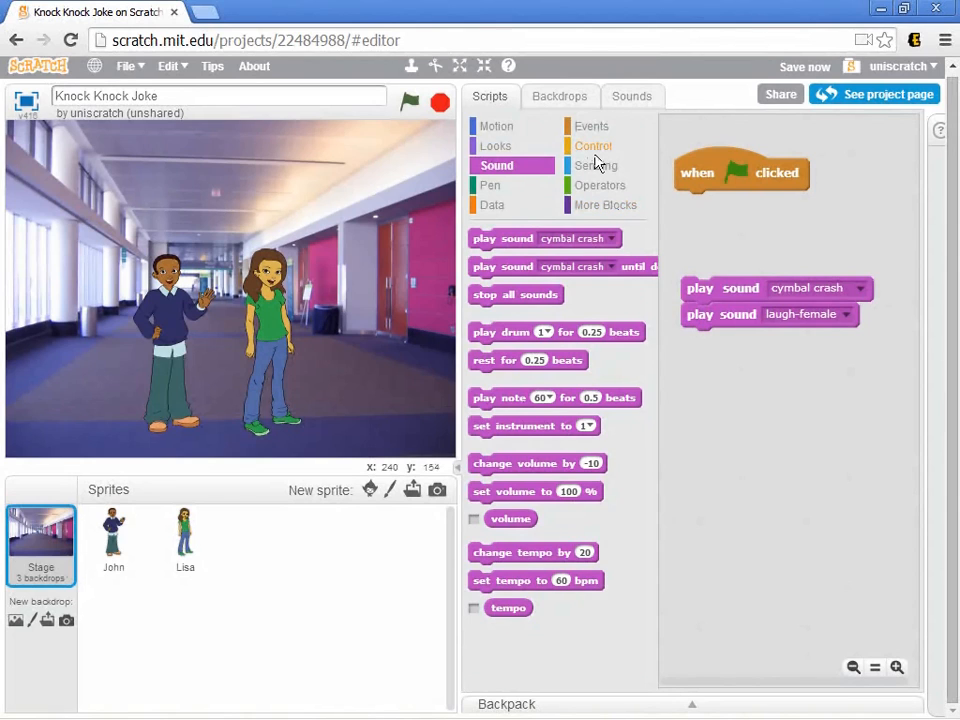
# Insert a 10-second wait before the two sounds and run the project to test.
pyautogui.click(593, 146)
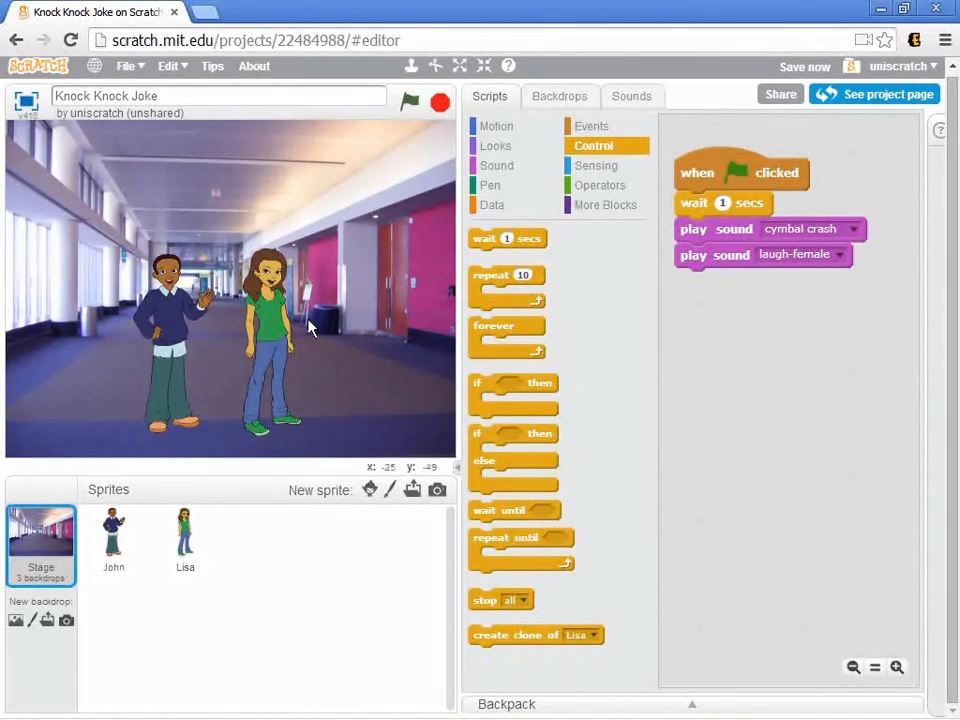
pyautogui.moveTo(508, 295)
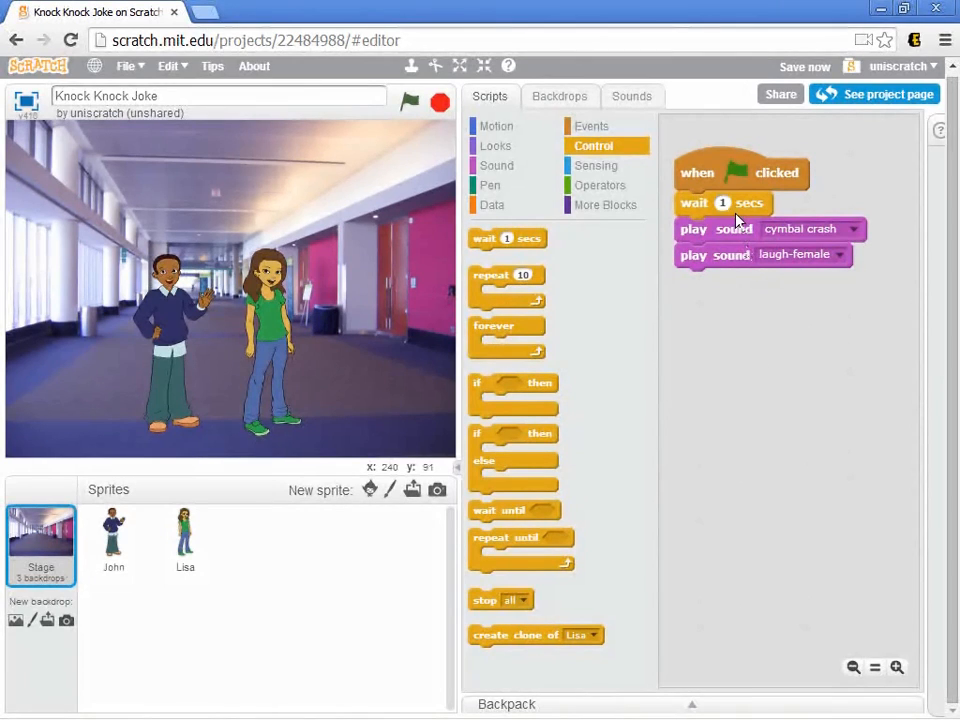
pyautogui.moveTo(795, 265)
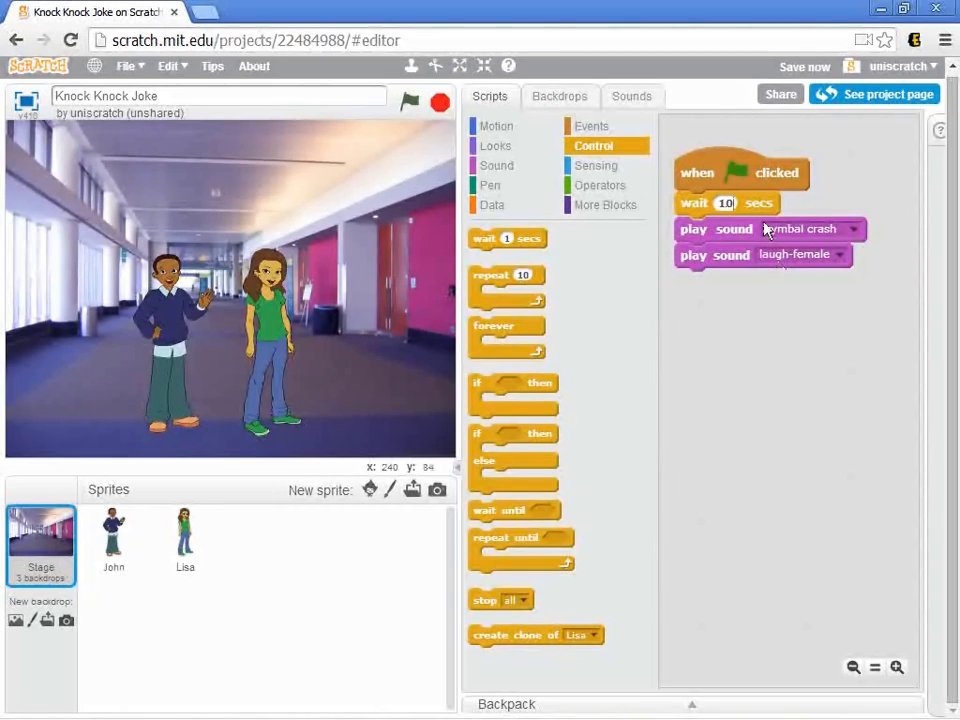
pyautogui.moveTo(800, 258)
pyautogui.write('10')
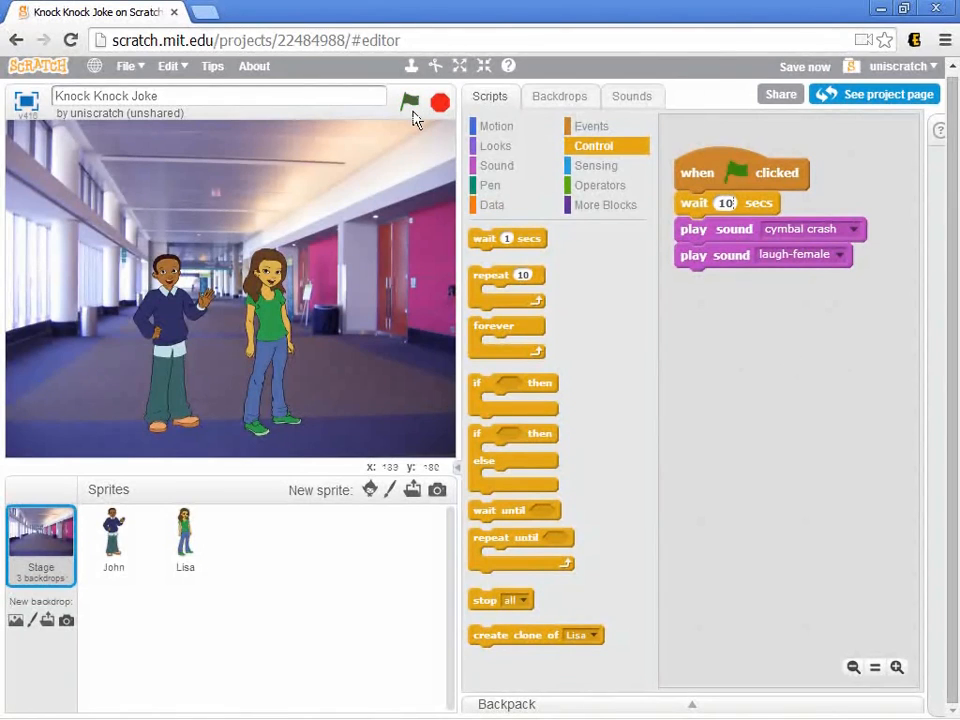
pyautogui.click(410, 102)
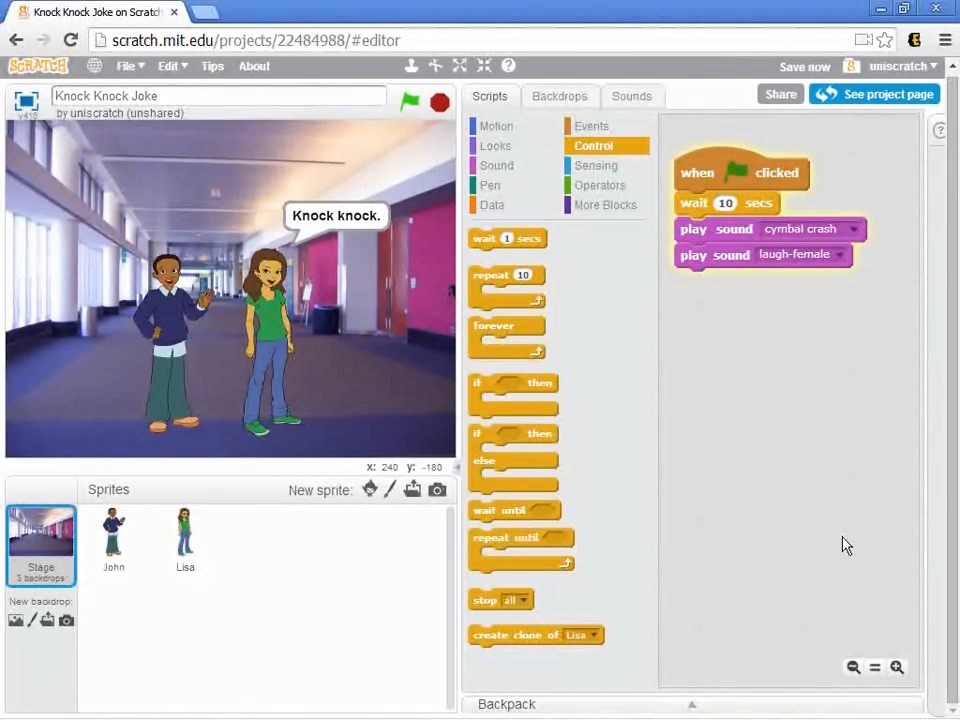